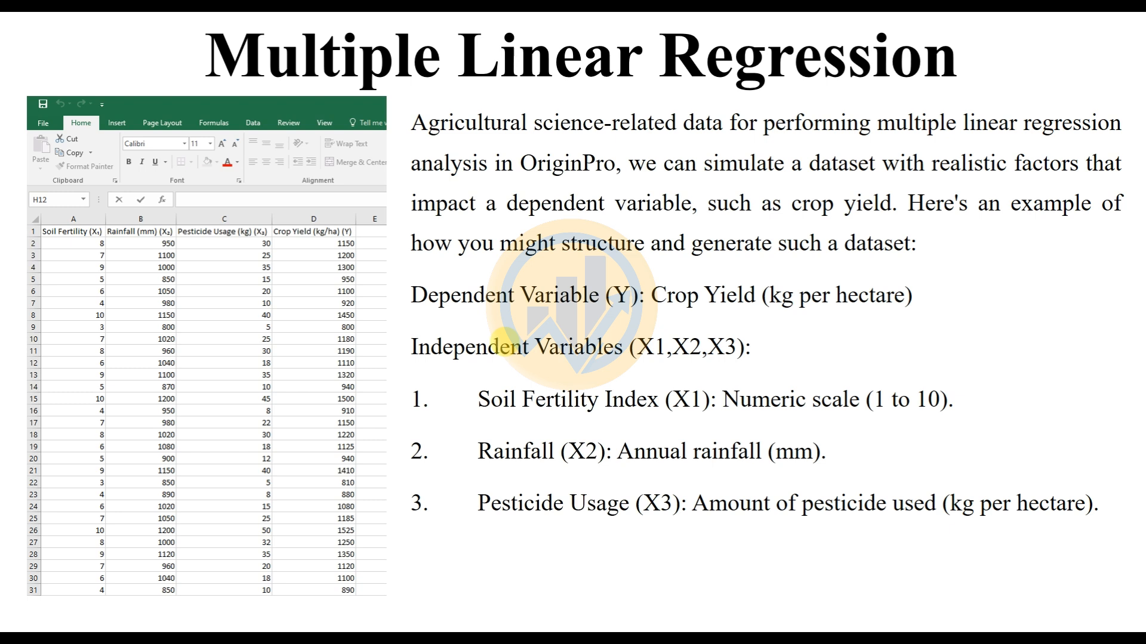
{"action": "mouse_move", "coordinate": [872, 278]}
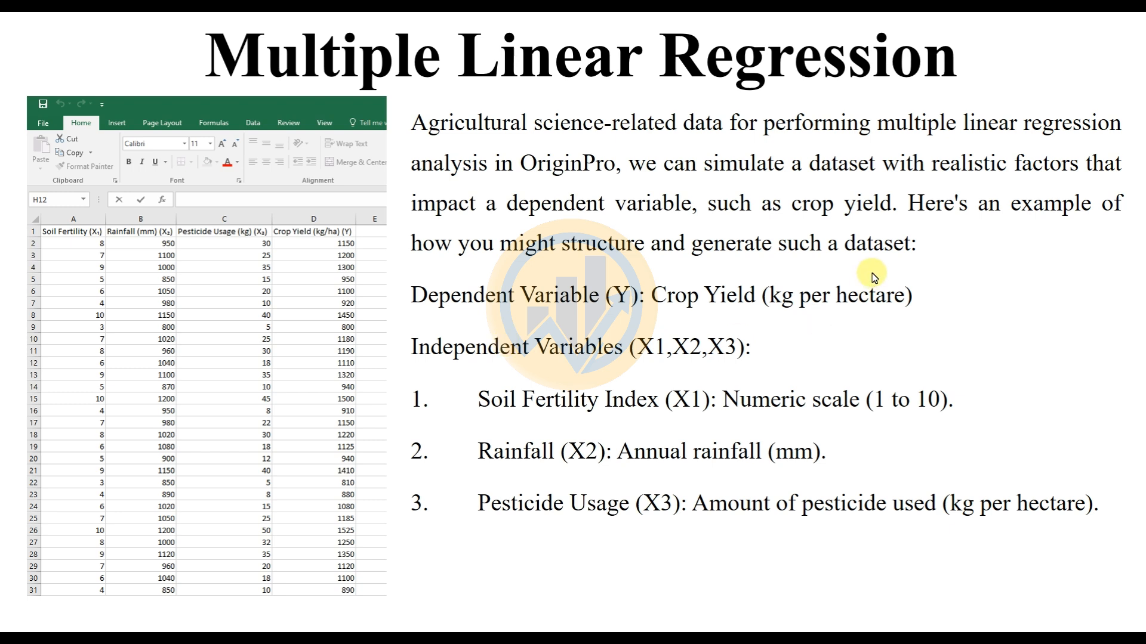
{"action": "mouse_move", "coordinate": [51, 259]}
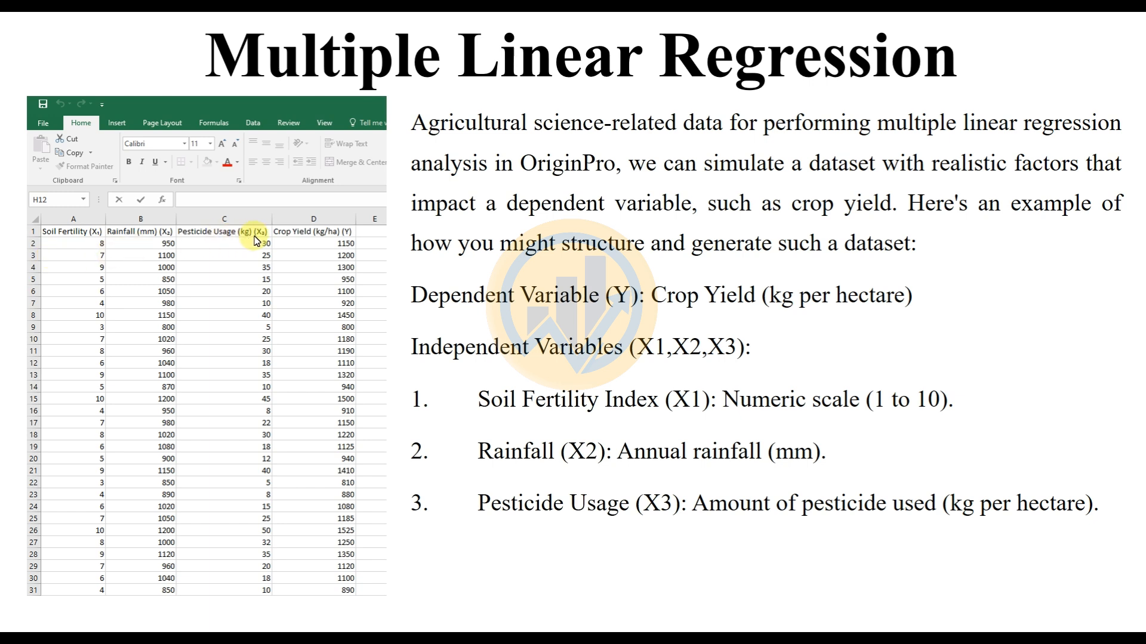
{"action": "mouse_move", "coordinate": [287, 338]}
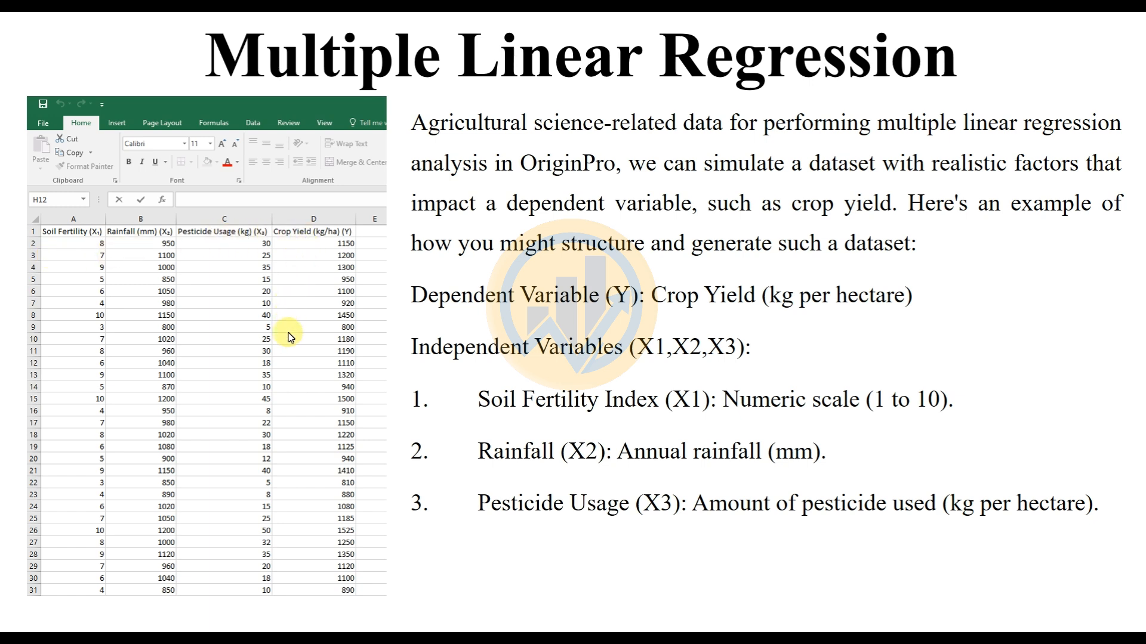
{"action": "mouse_move", "coordinate": [654, 308]}
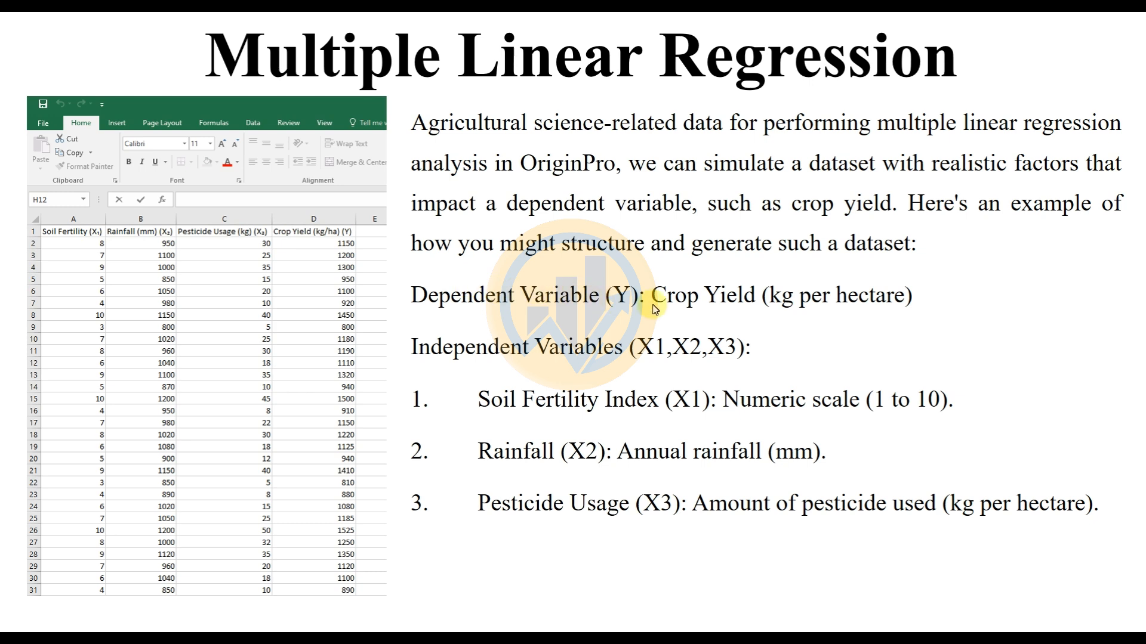
{"action": "mouse_move", "coordinate": [700, 310]}
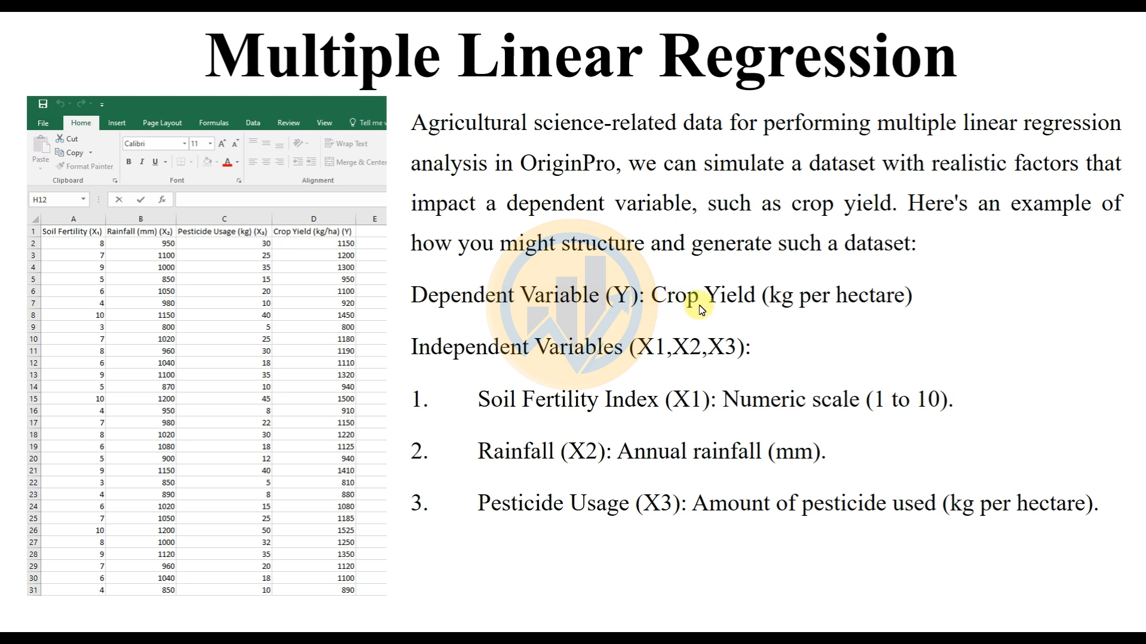
{"action": "mouse_move", "coordinate": [317, 242]}
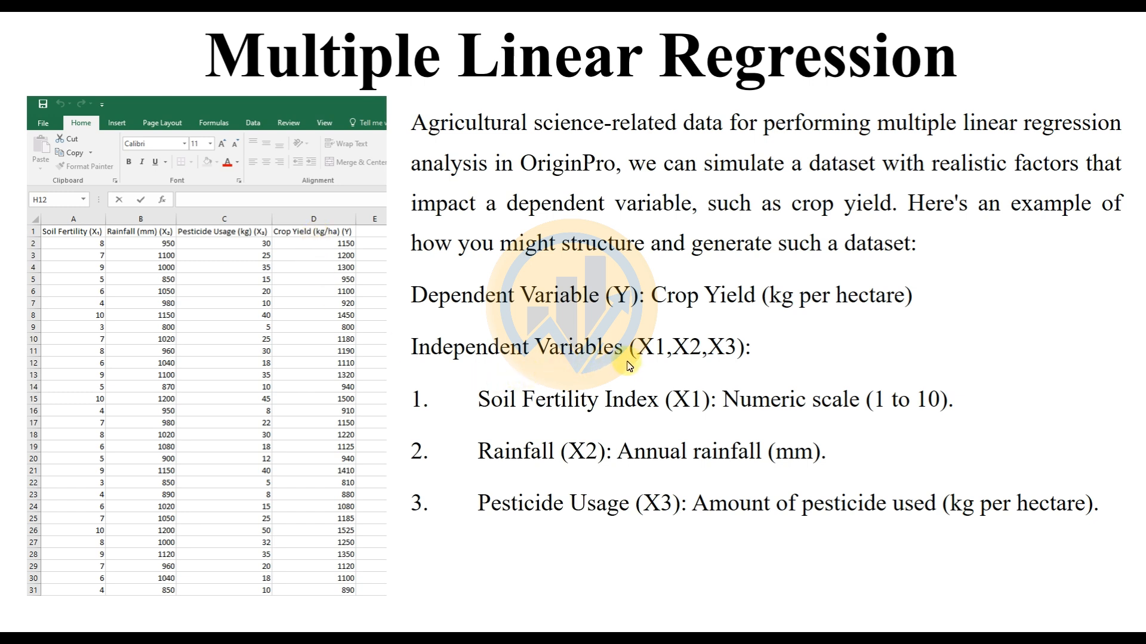
{"action": "mouse_move", "coordinate": [717, 369]}
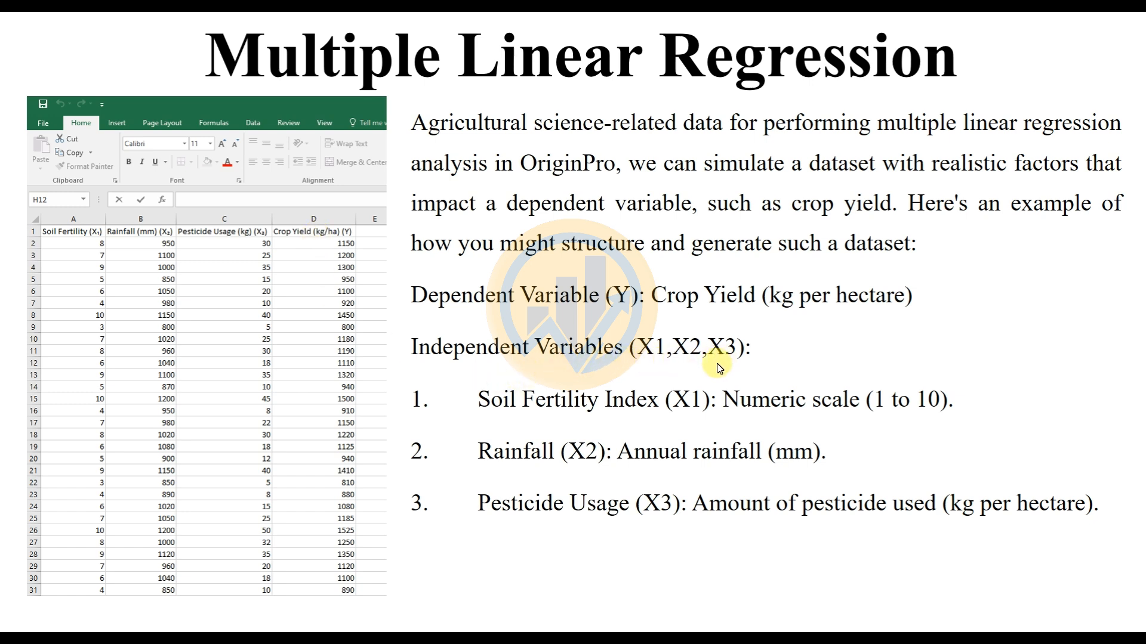
{"action": "mouse_move", "coordinate": [87, 272]}
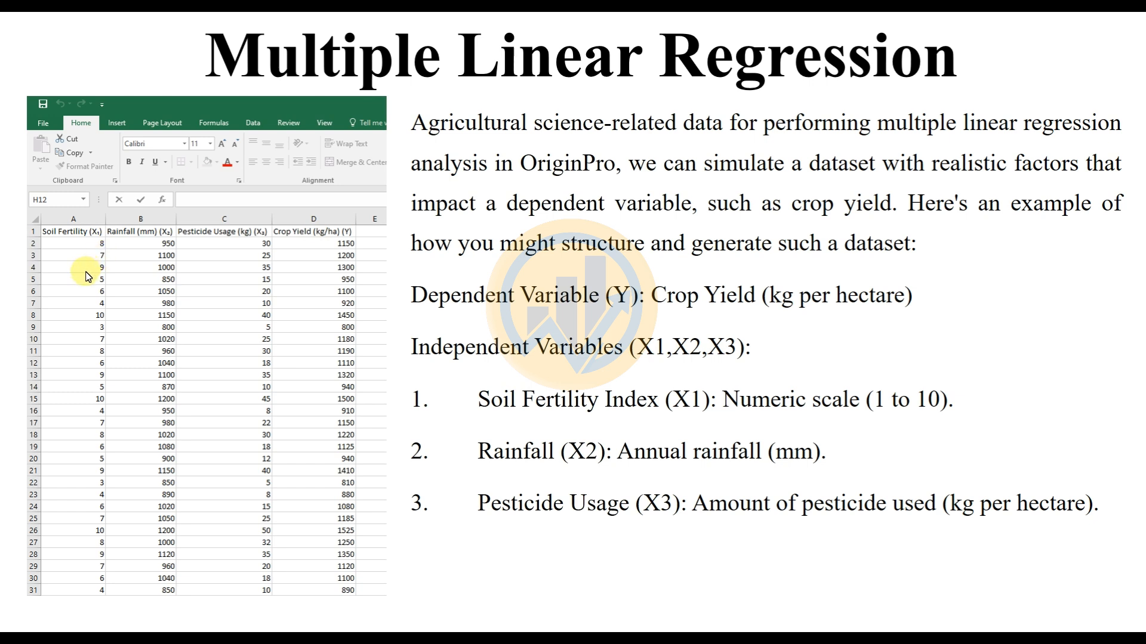
{"action": "mouse_move", "coordinate": [86, 275]}
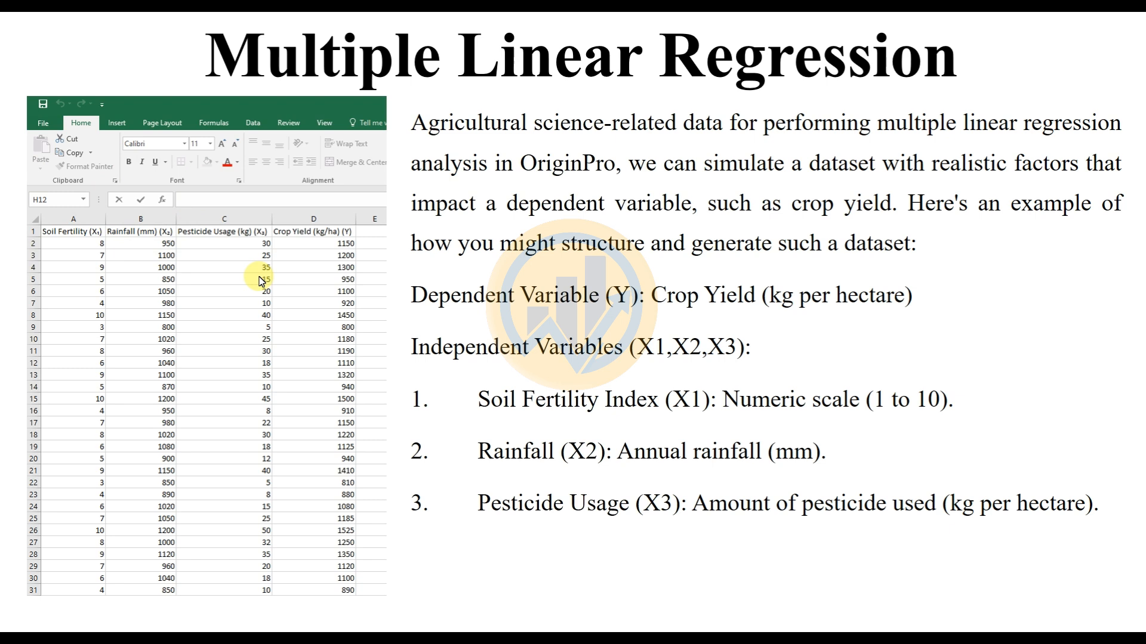
{"action": "mouse_move", "coordinate": [256, 284]}
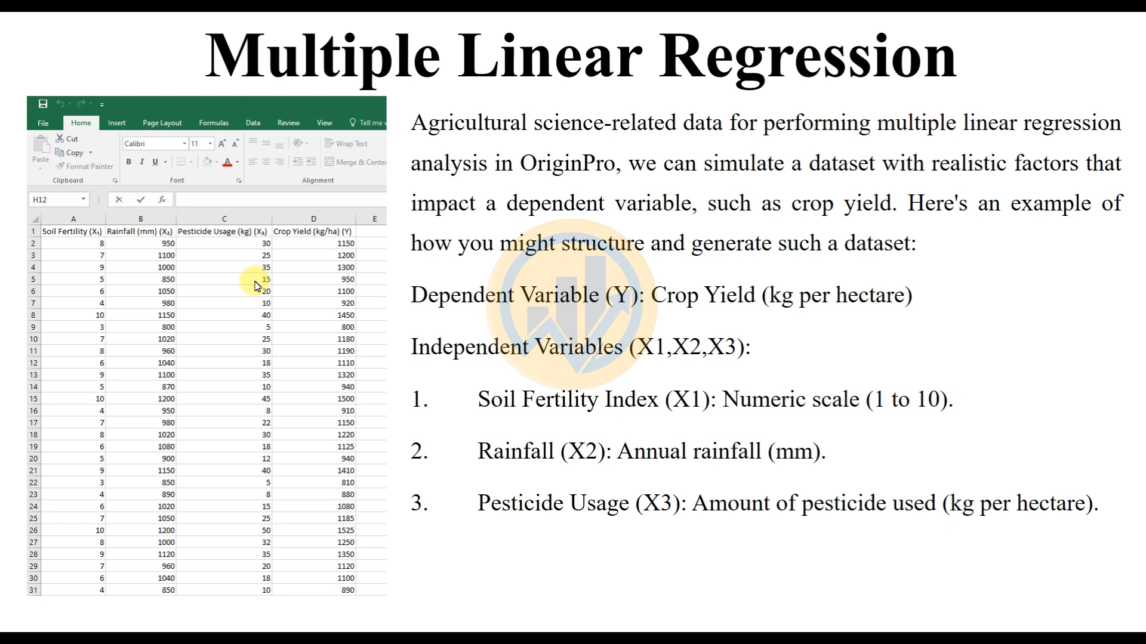
{"action": "mouse_move", "coordinate": [257, 284]}
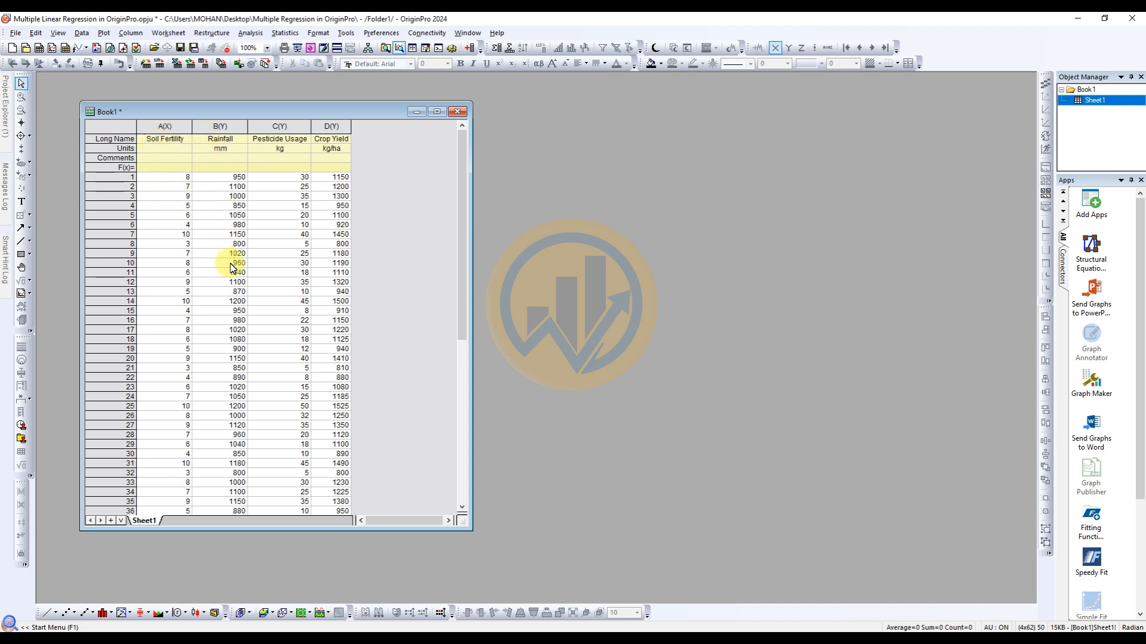
{"action": "mouse_move", "coordinate": [279, 214]}
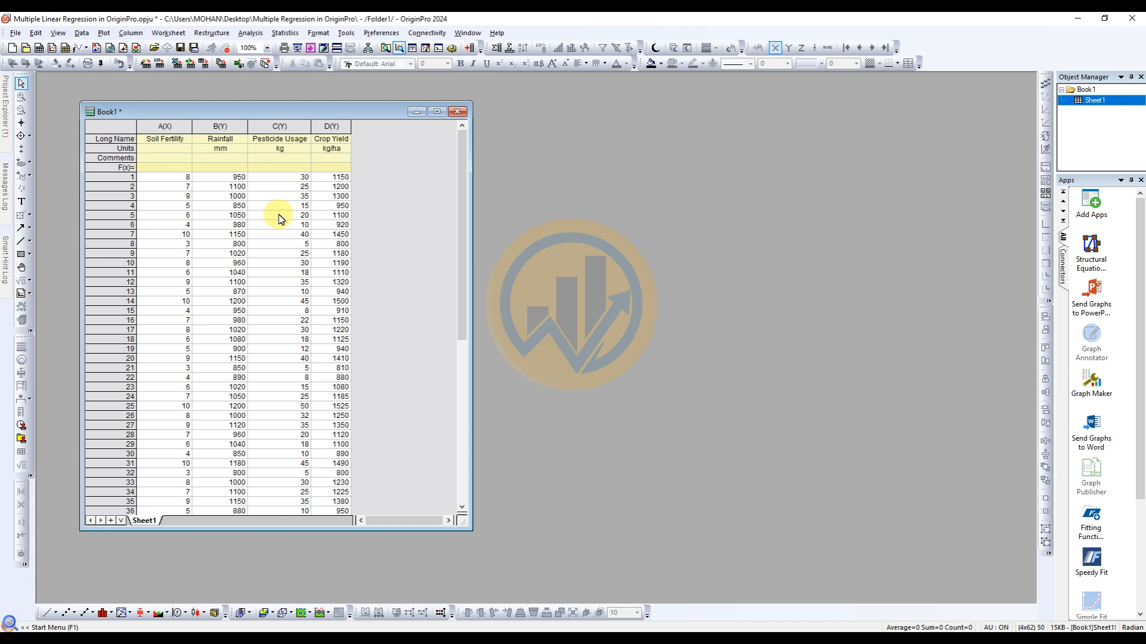
{"action": "mouse_move", "coordinate": [333, 204]}
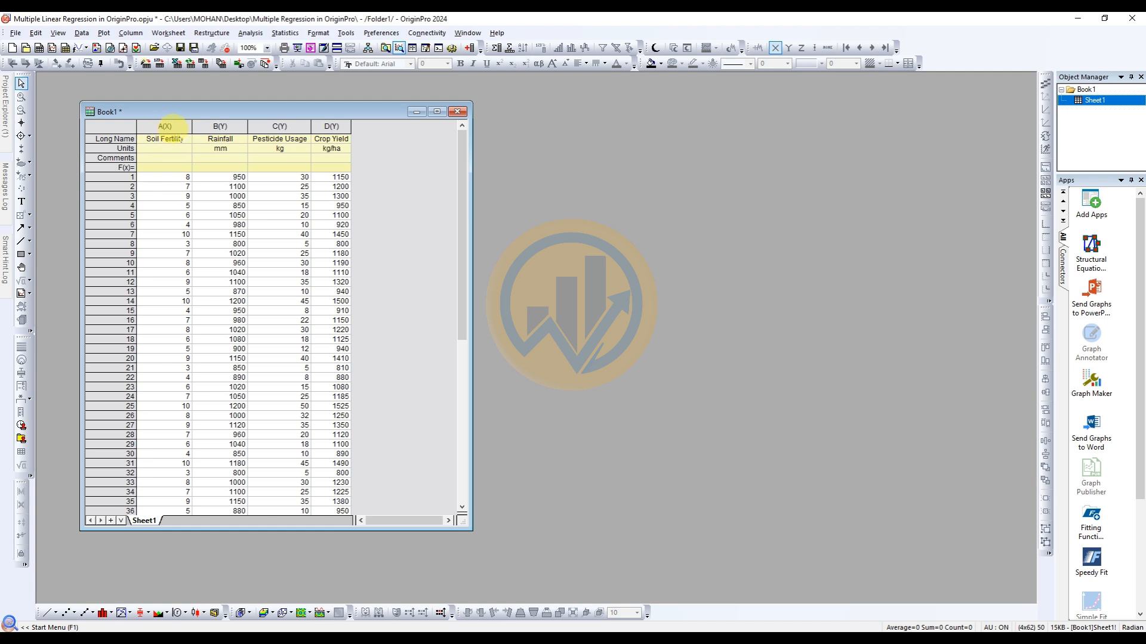
- Make the Rainfall column (B) an independent X column
{"action": "left_click", "coordinate": [220, 126]}
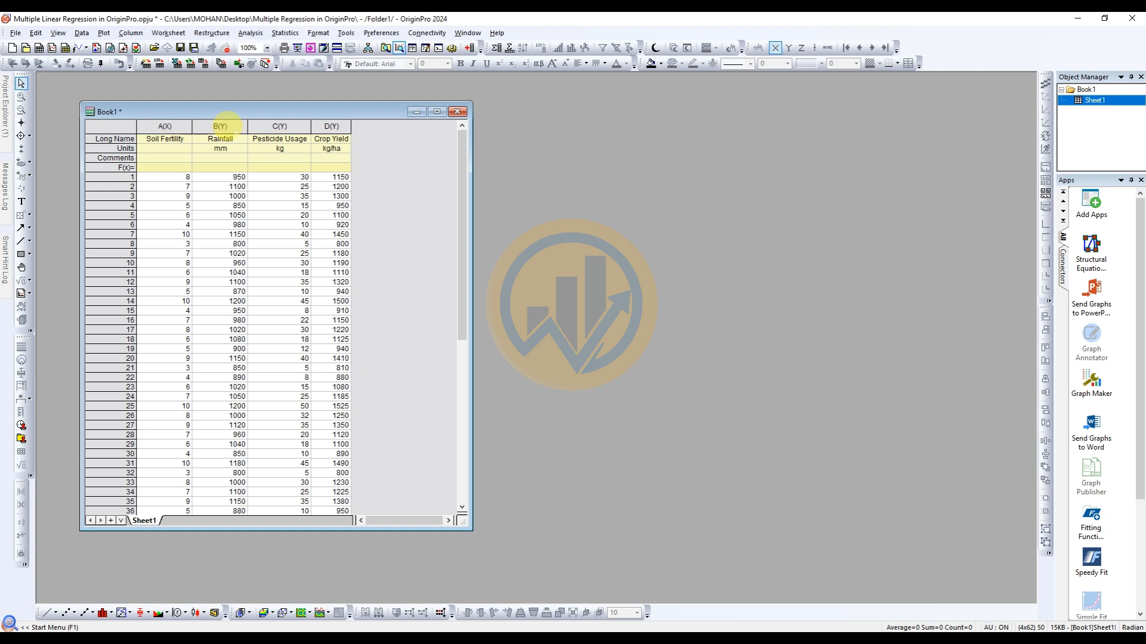
{"action": "right_click", "coordinate": [220, 126]}
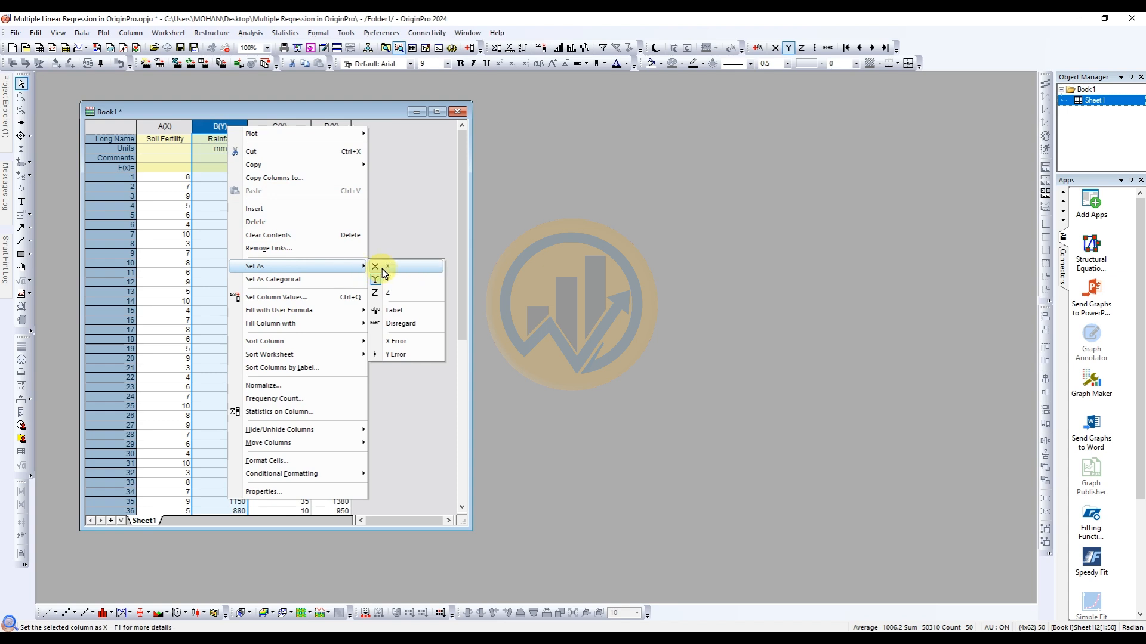
{"action": "left_click", "coordinate": [388, 266]}
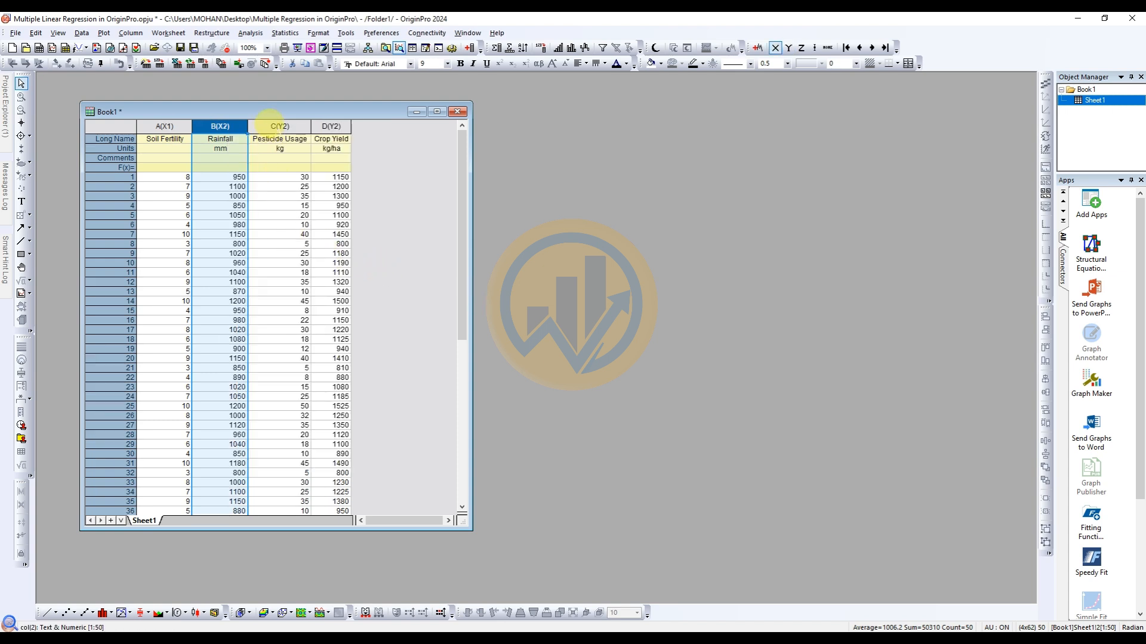
- Make the Pesticide Usage column (C) an independent X column as well
{"action": "left_click", "coordinate": [278, 125]}
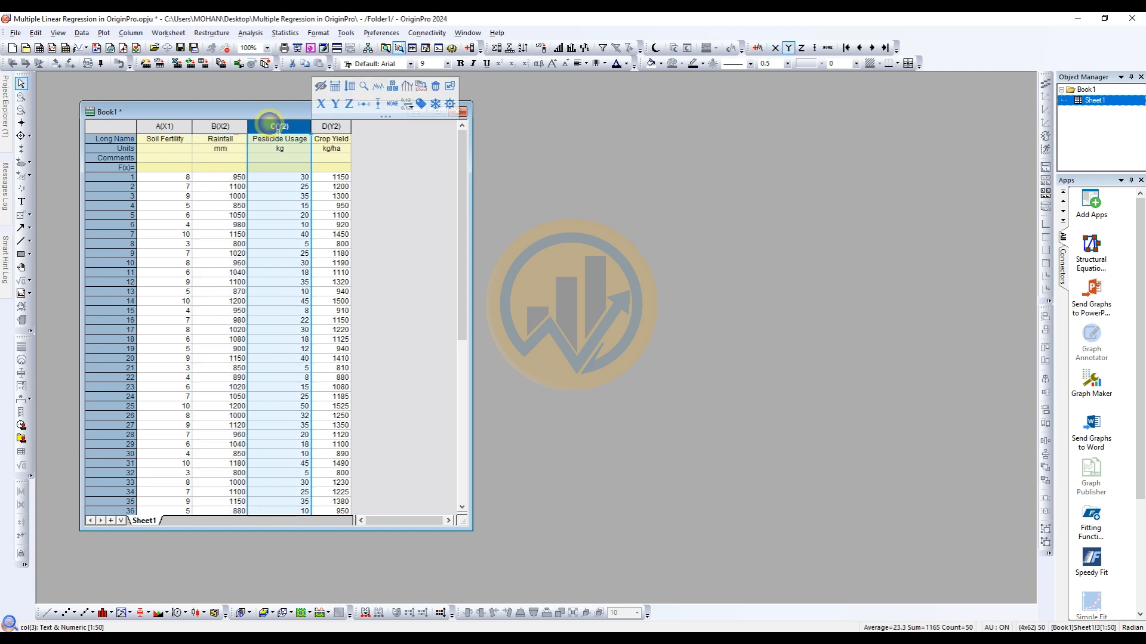
{"action": "right_click", "coordinate": [278, 126]}
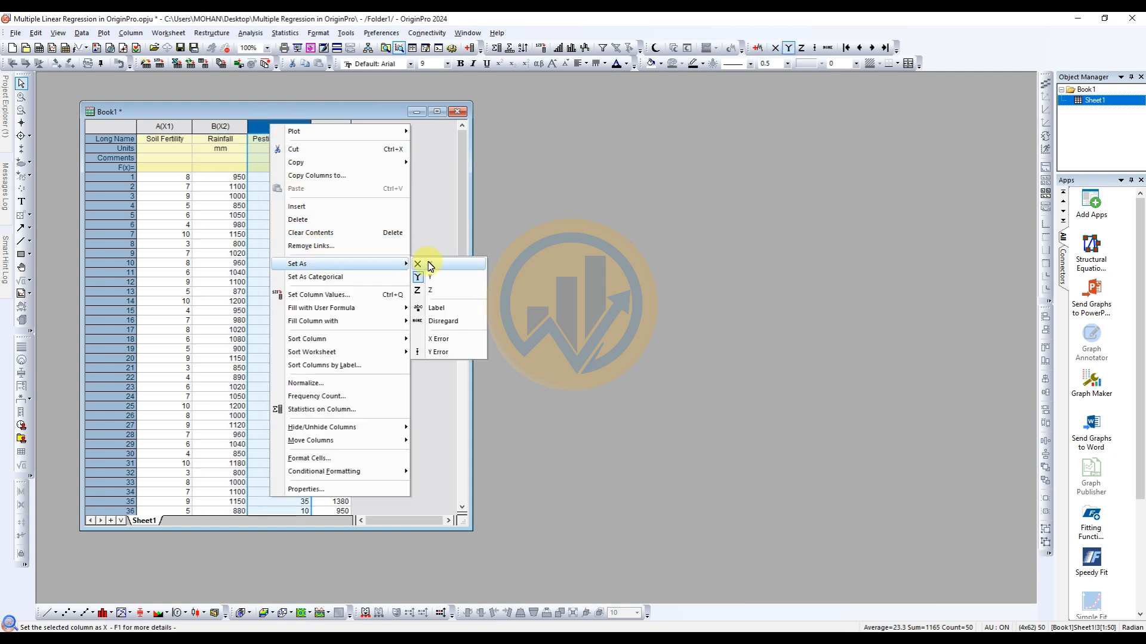
{"action": "left_click", "coordinate": [418, 264]}
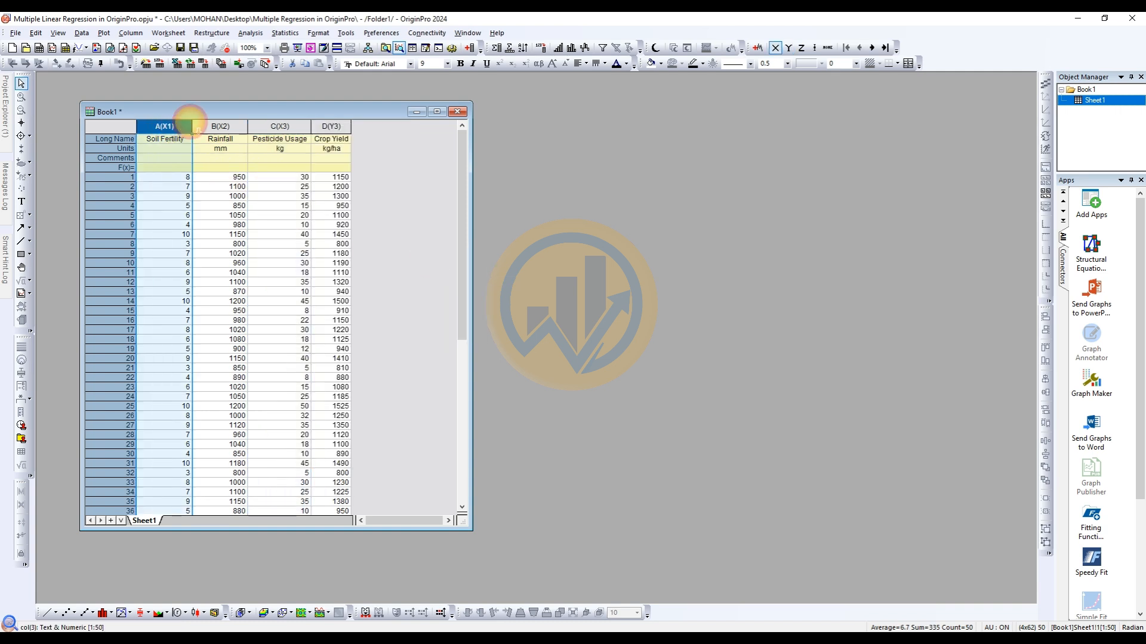
{"action": "left_click", "coordinate": [280, 125]}
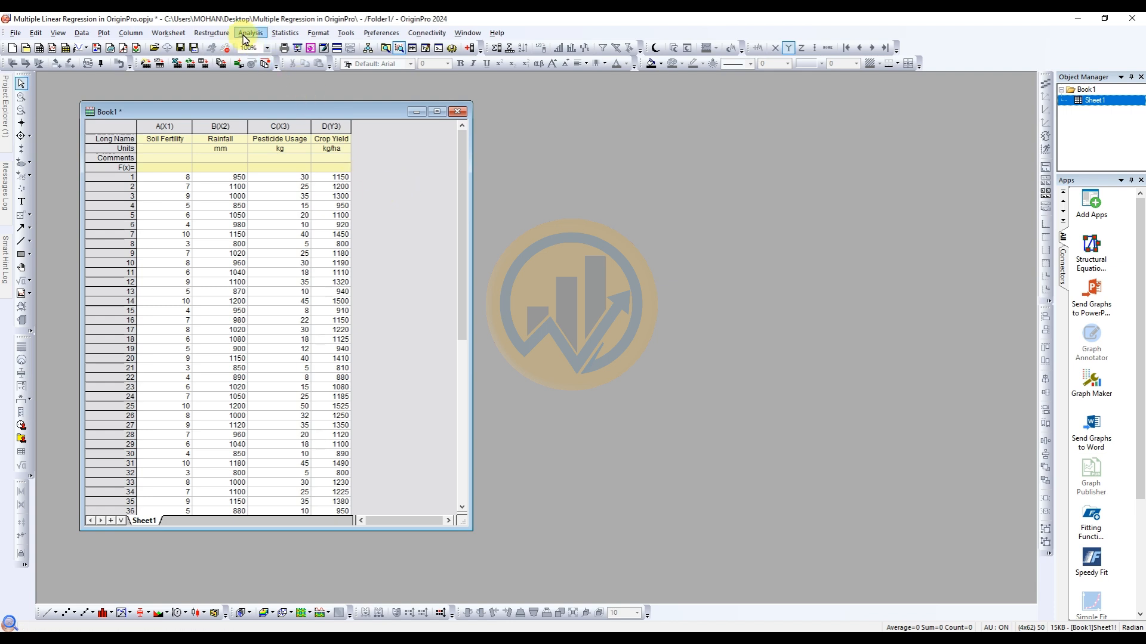
- Bring up the Multiple Linear Regression dialog from Analysis > Fitting
{"action": "left_click", "coordinate": [250, 32]}
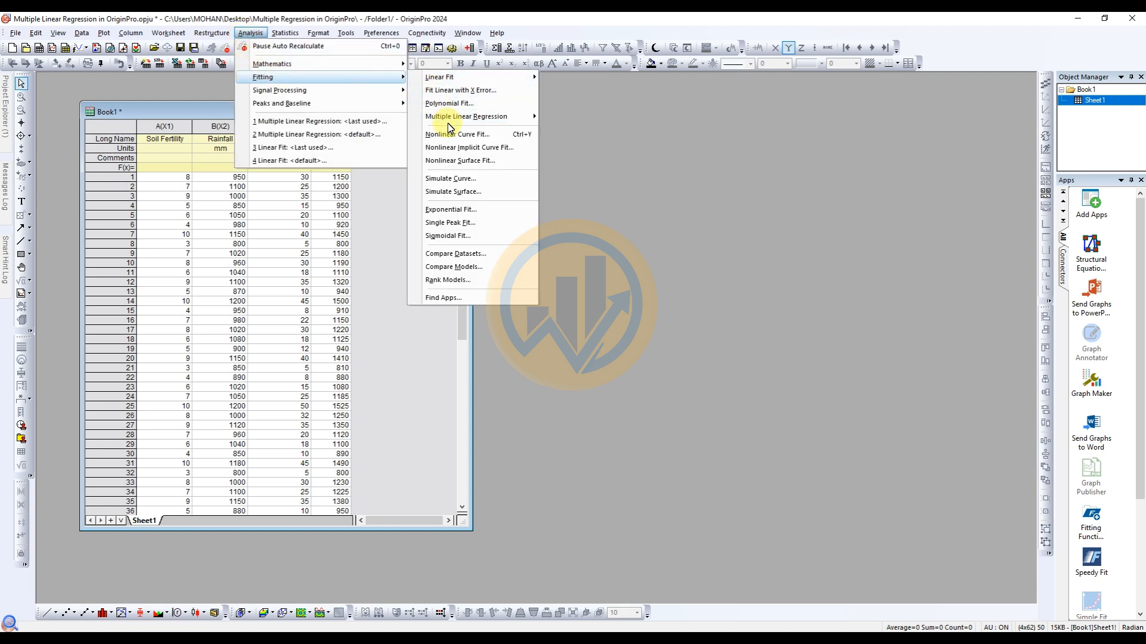
{"action": "mouse_move", "coordinate": [466, 116]}
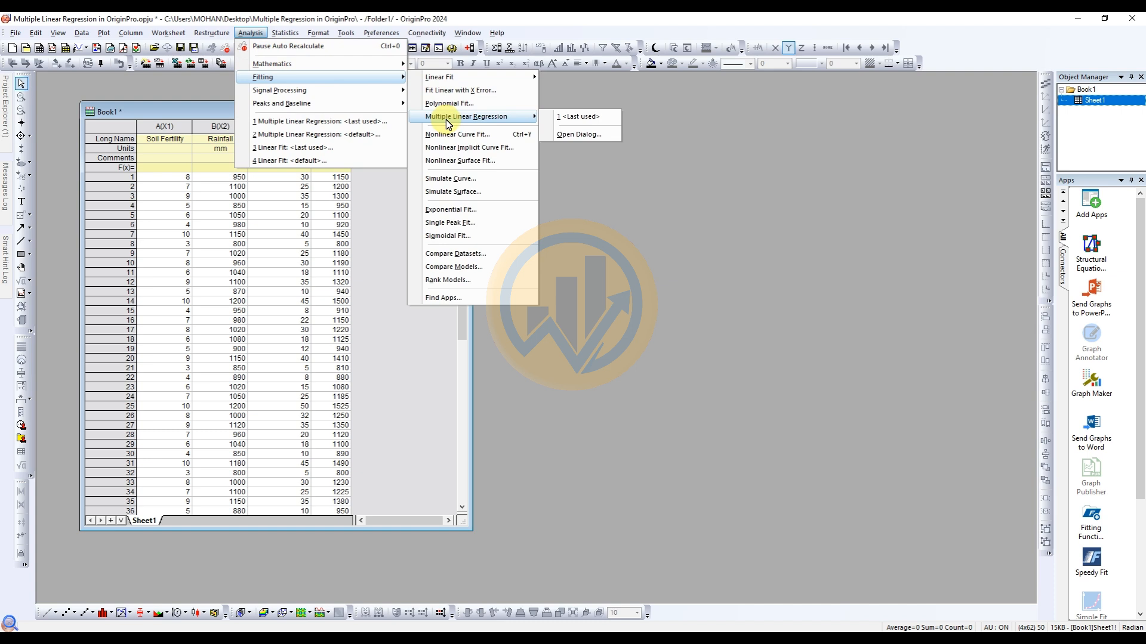
{"action": "mouse_move", "coordinate": [579, 135]}
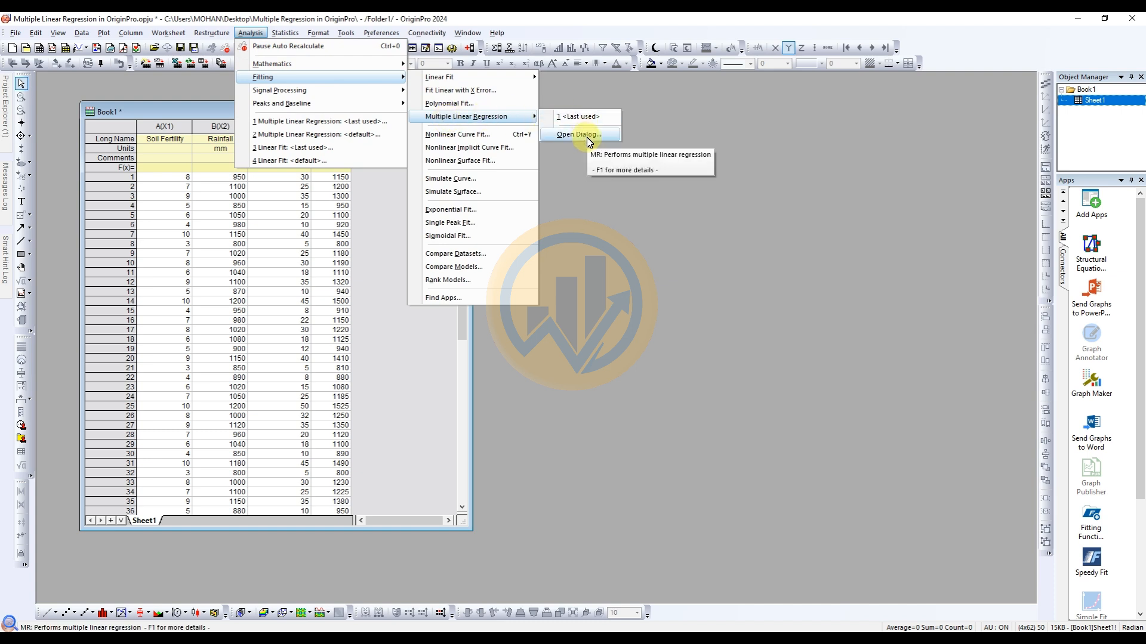
{"action": "left_click", "coordinate": [577, 135]}
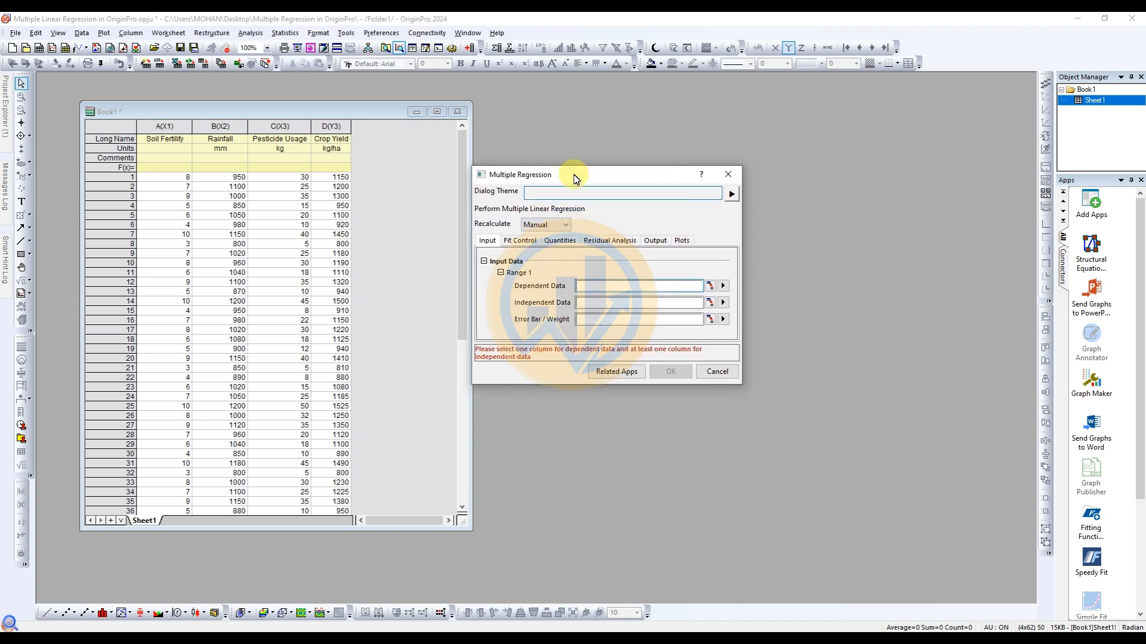
{"action": "mouse_move", "coordinate": [491, 233]}
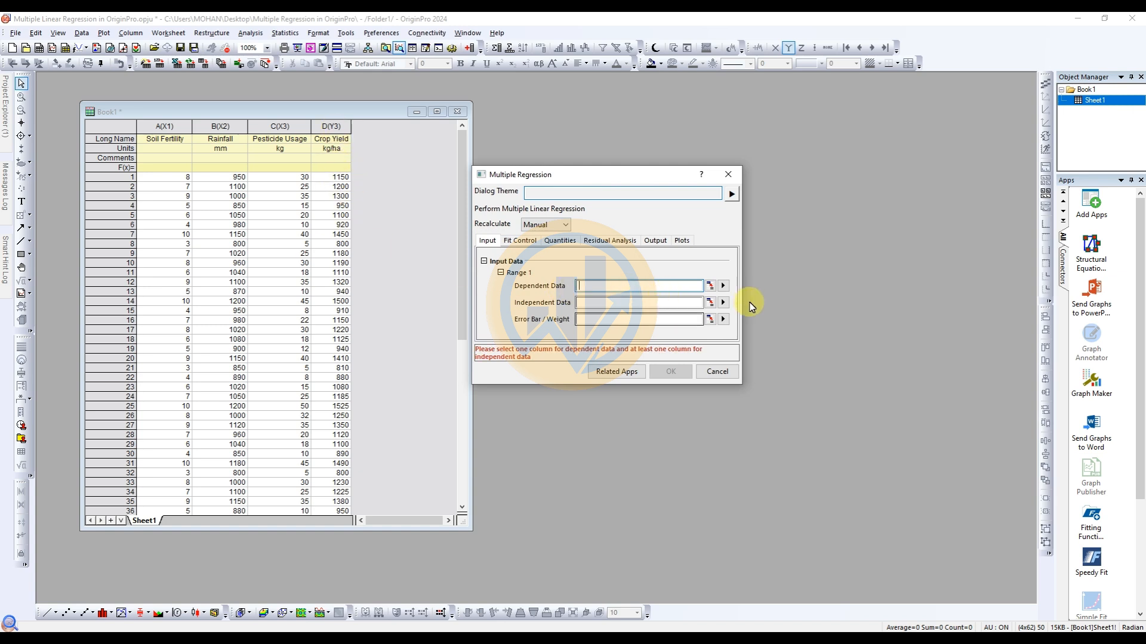
- Choose D(Y3) Crop Yield as the dependent data
{"action": "left_click", "coordinate": [722, 285]}
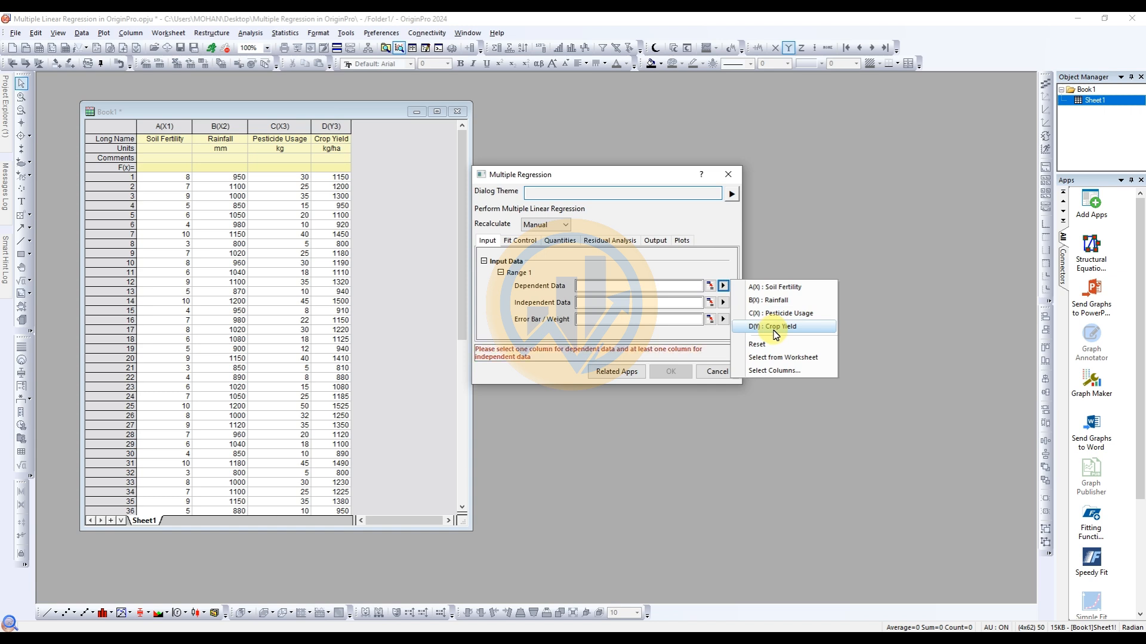
{"action": "left_click", "coordinate": [780, 326]}
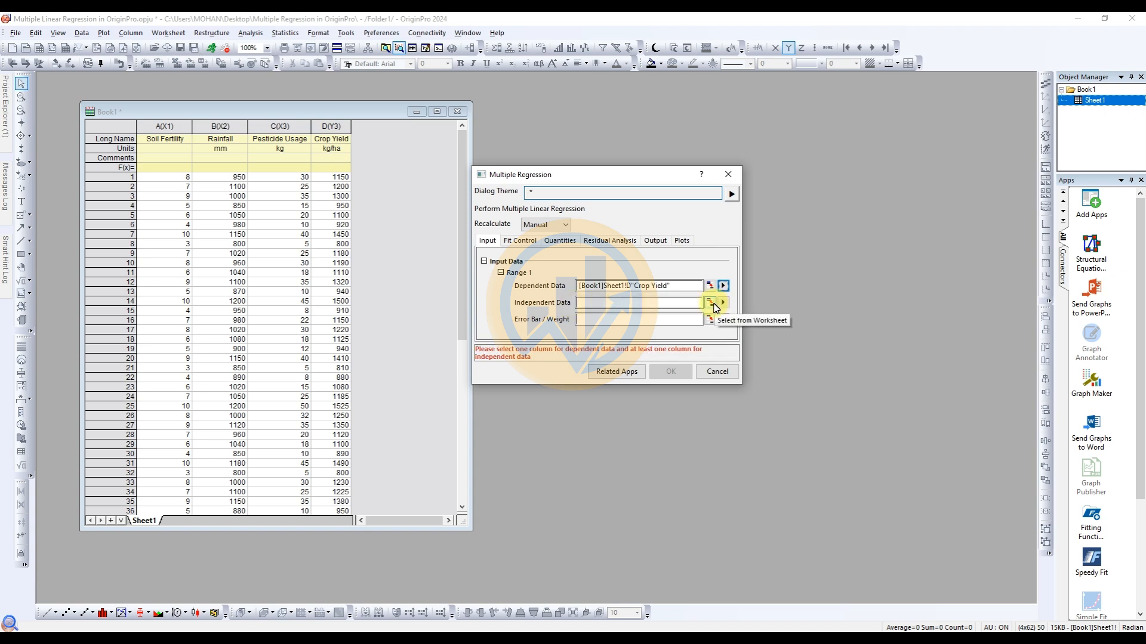
- Pick columns A–C (Soil Fertility to Pesticide Usage) from the worksheet as independent data
{"action": "left_click", "coordinate": [708, 302]}
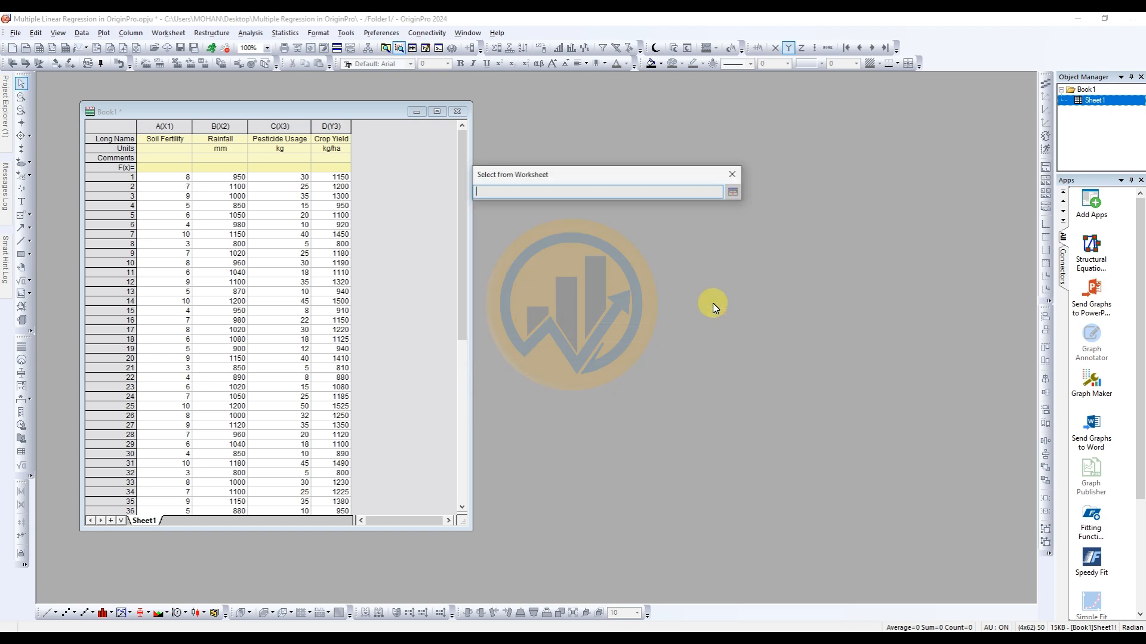
{"action": "left_click", "coordinate": [164, 125]}
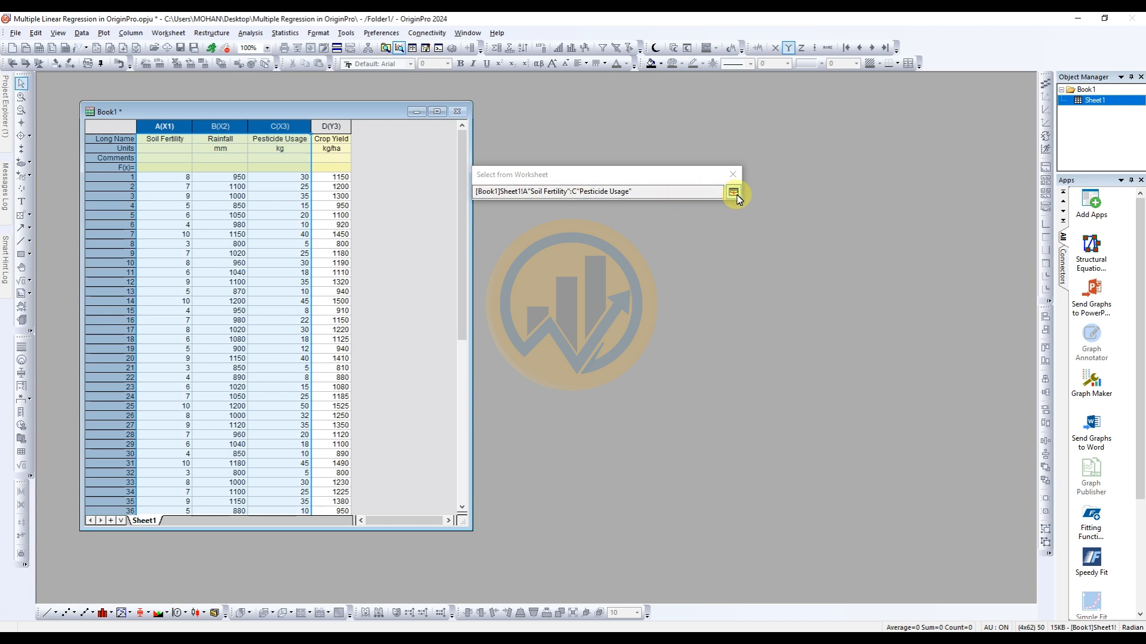
{"action": "left_click", "coordinate": [734, 191]}
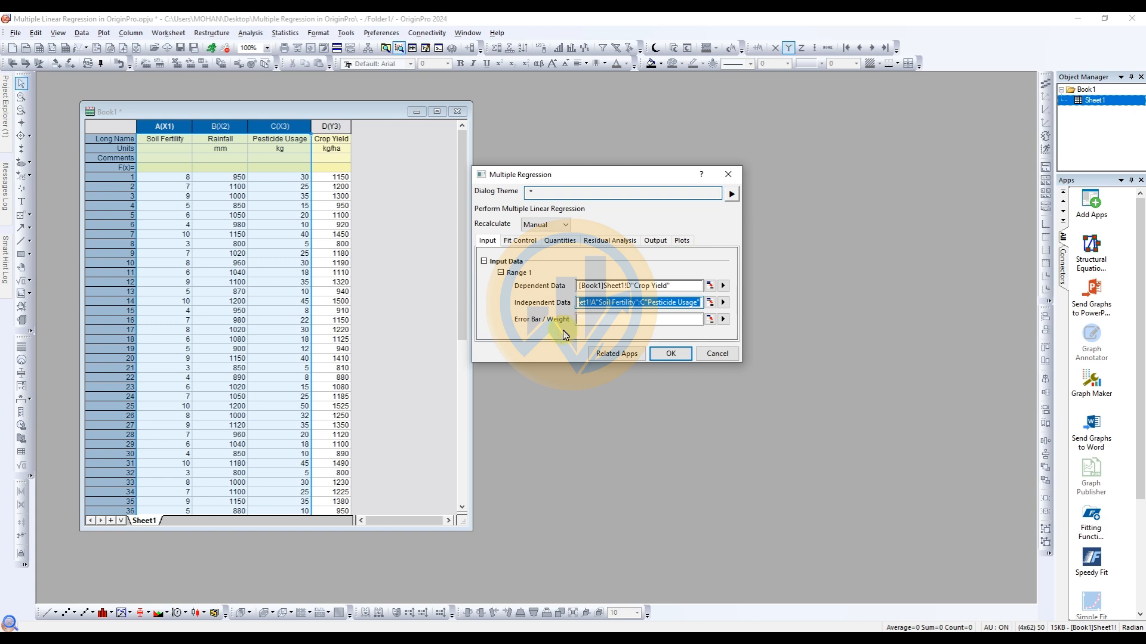
{"action": "mouse_move", "coordinate": [405, 246]}
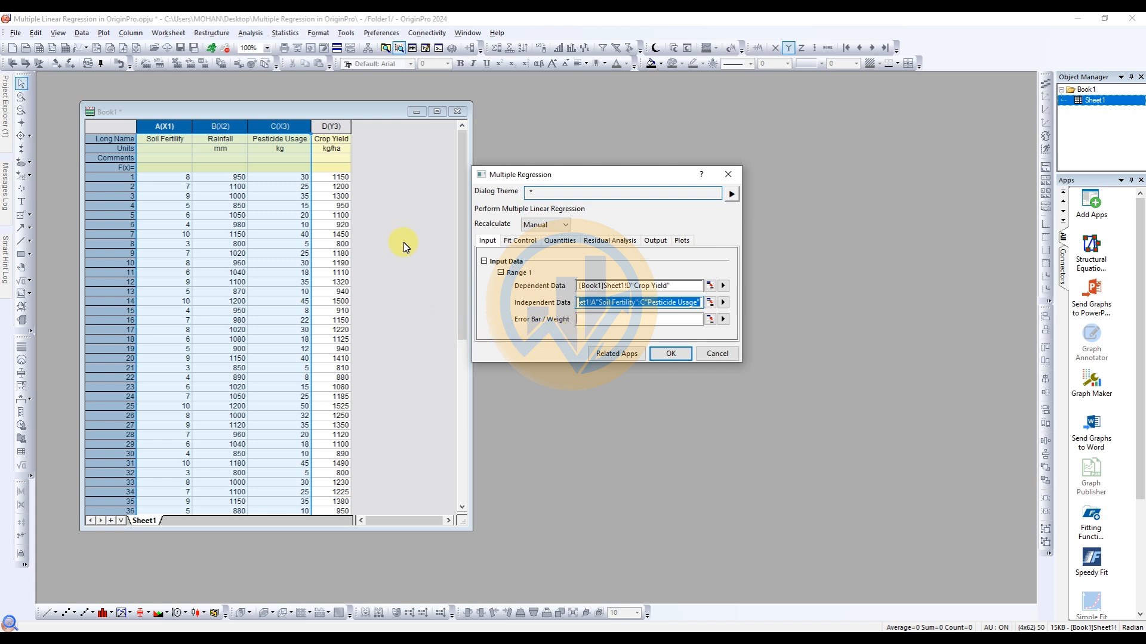
{"action": "mouse_move", "coordinate": [576, 327]}
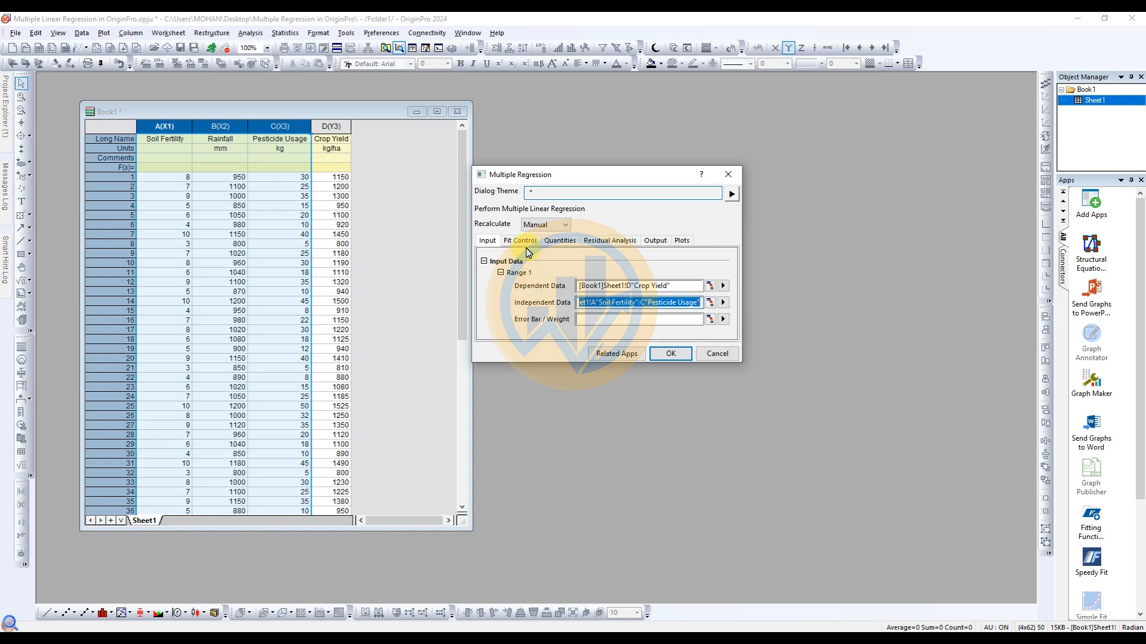
- In Quantities, expand Fit Statistics and include Degrees of Freedom with the reported statistics
{"action": "left_click", "coordinate": [519, 240]}
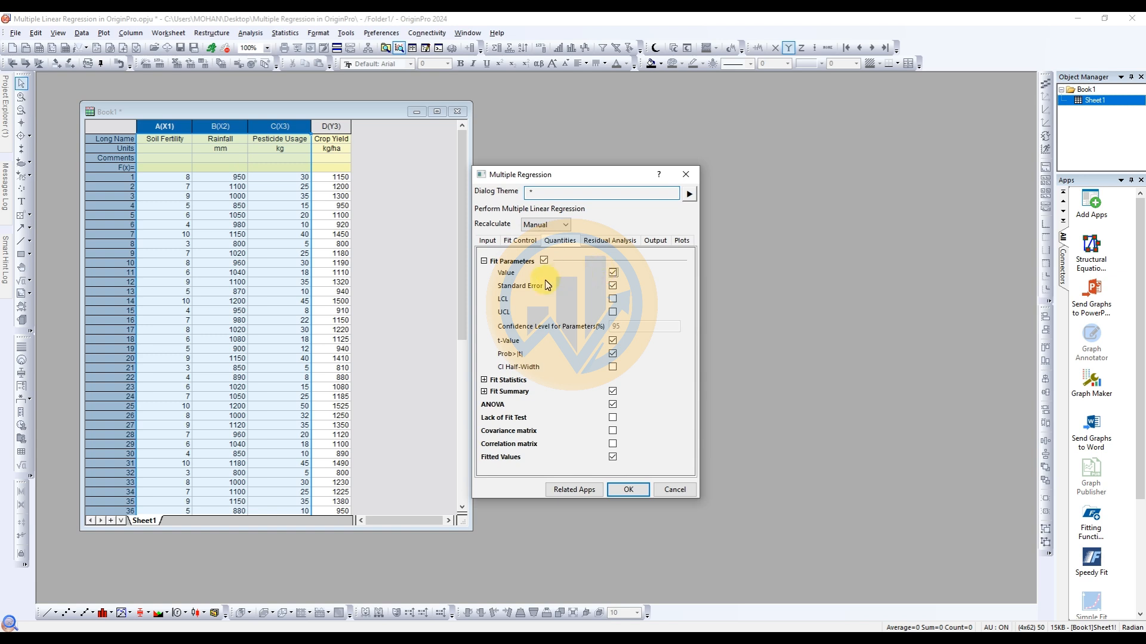
{"action": "mouse_move", "coordinate": [558, 324]}
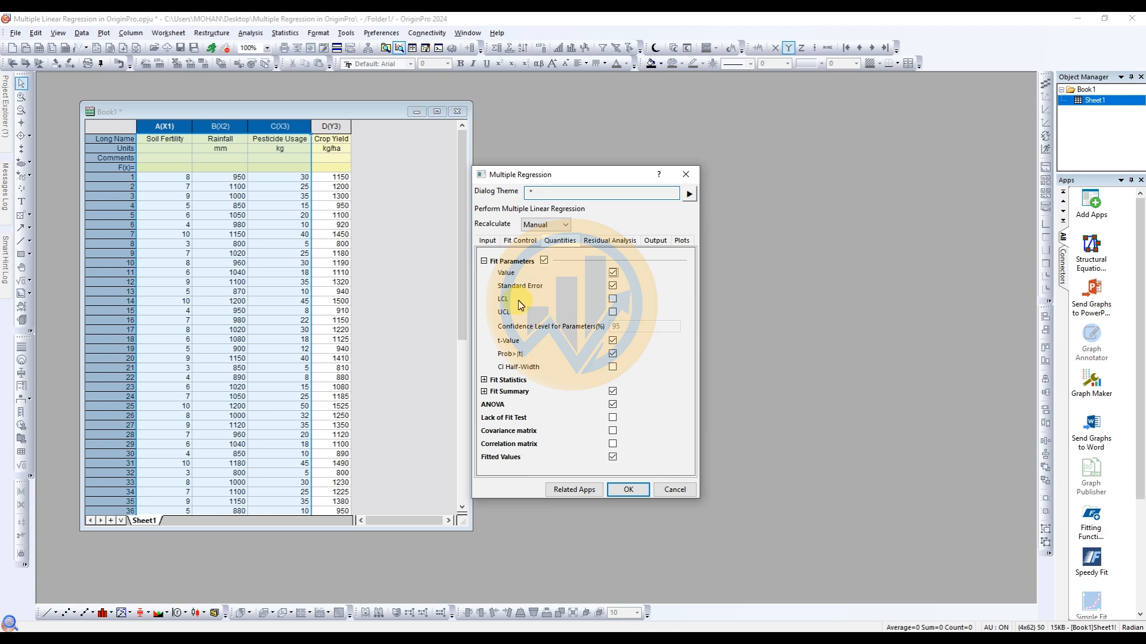
{"action": "mouse_move", "coordinate": [553, 320]}
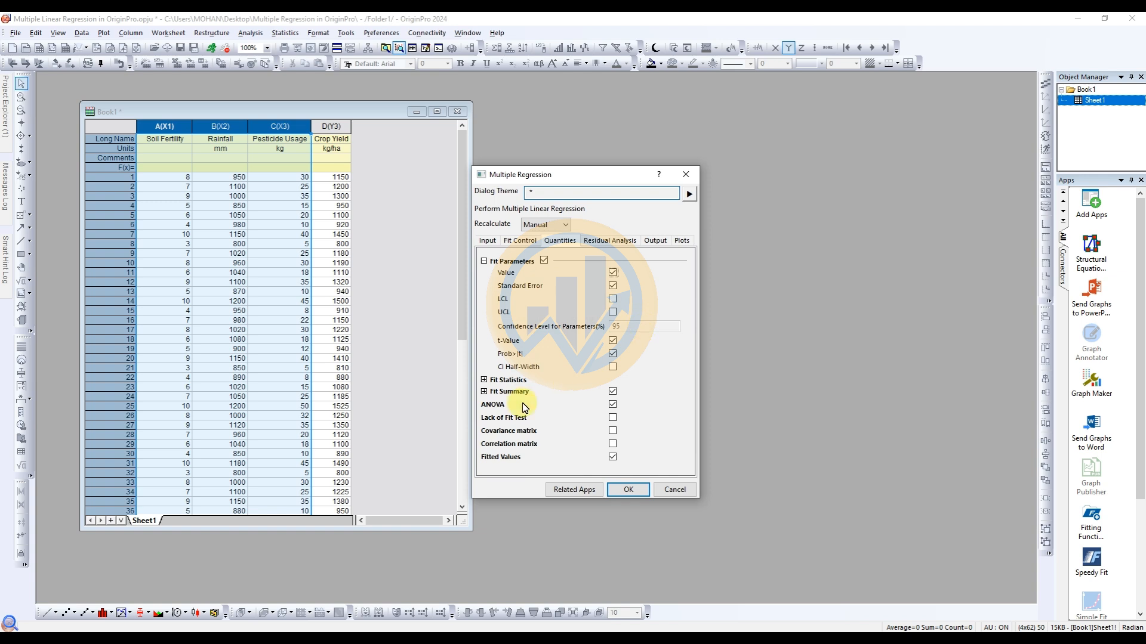
{"action": "left_click", "coordinate": [483, 380]}
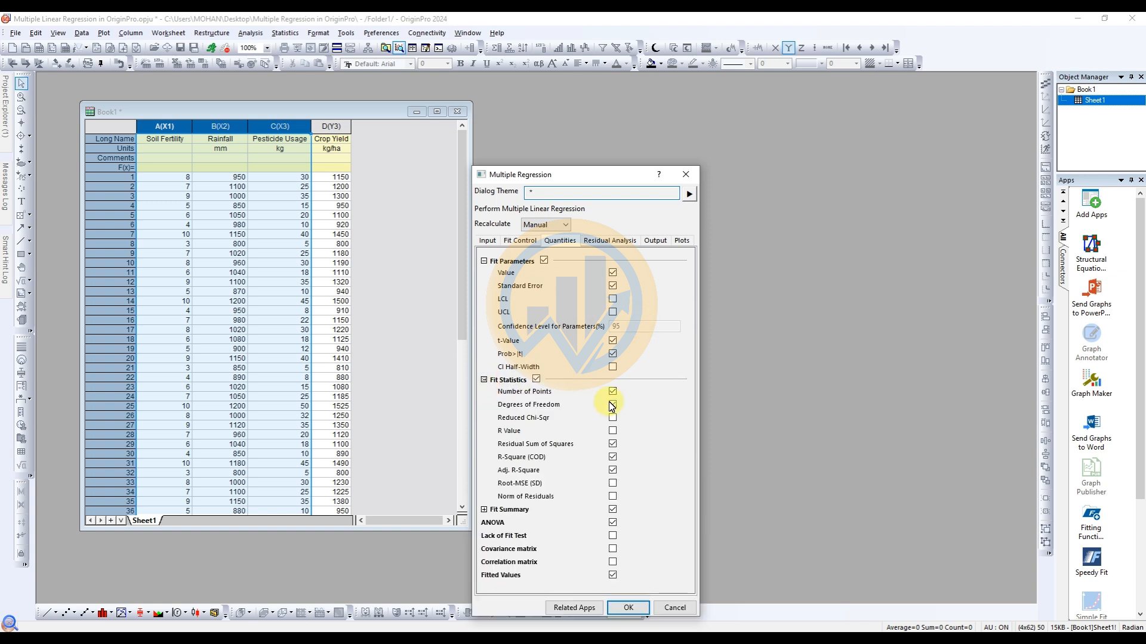
{"action": "left_click", "coordinate": [613, 404]}
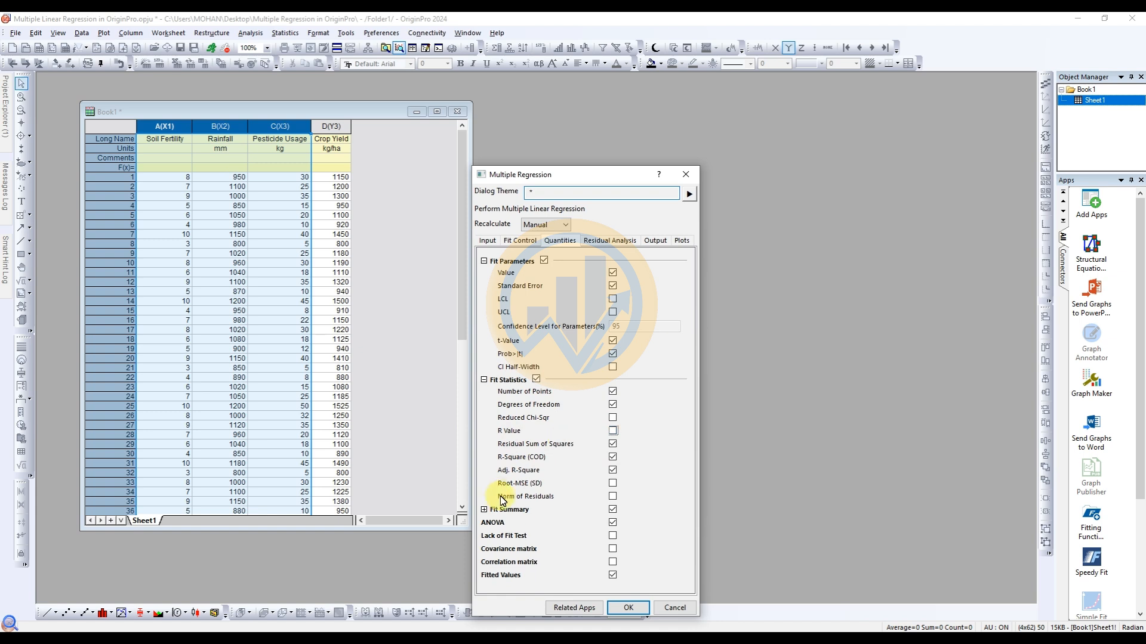
{"action": "scroll", "scroll_direction": "down", "scroll_amount": 3}
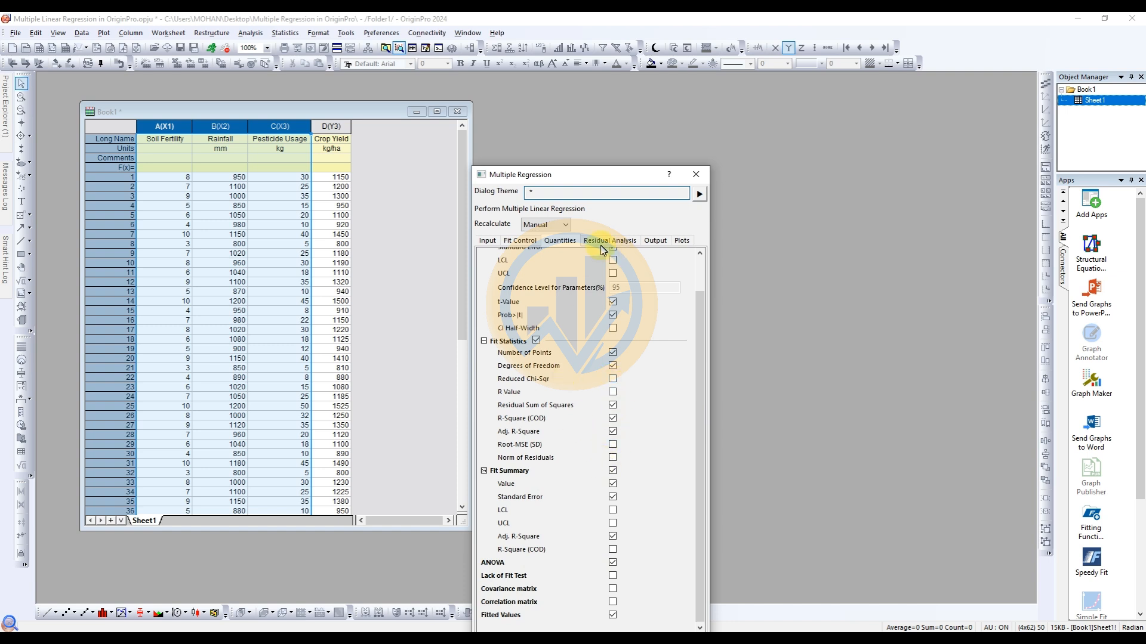
- Keep Regular residuals, review Output, and go to the Plots options for Residual vs. Independent
{"action": "left_click", "coordinate": [609, 240]}
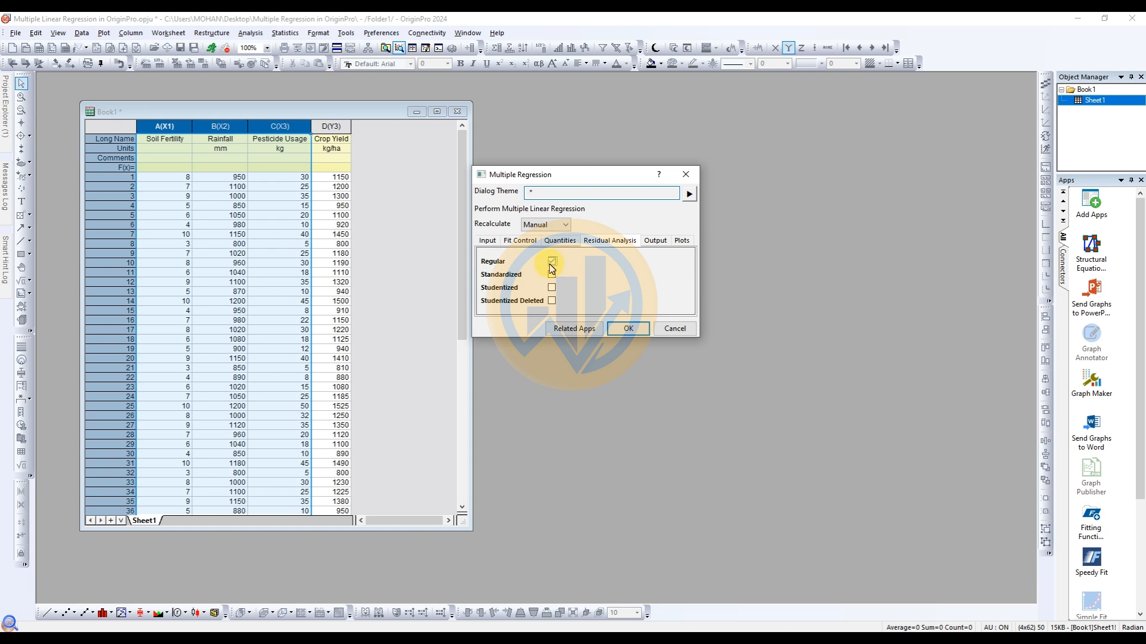
{"action": "left_click", "coordinate": [654, 240]}
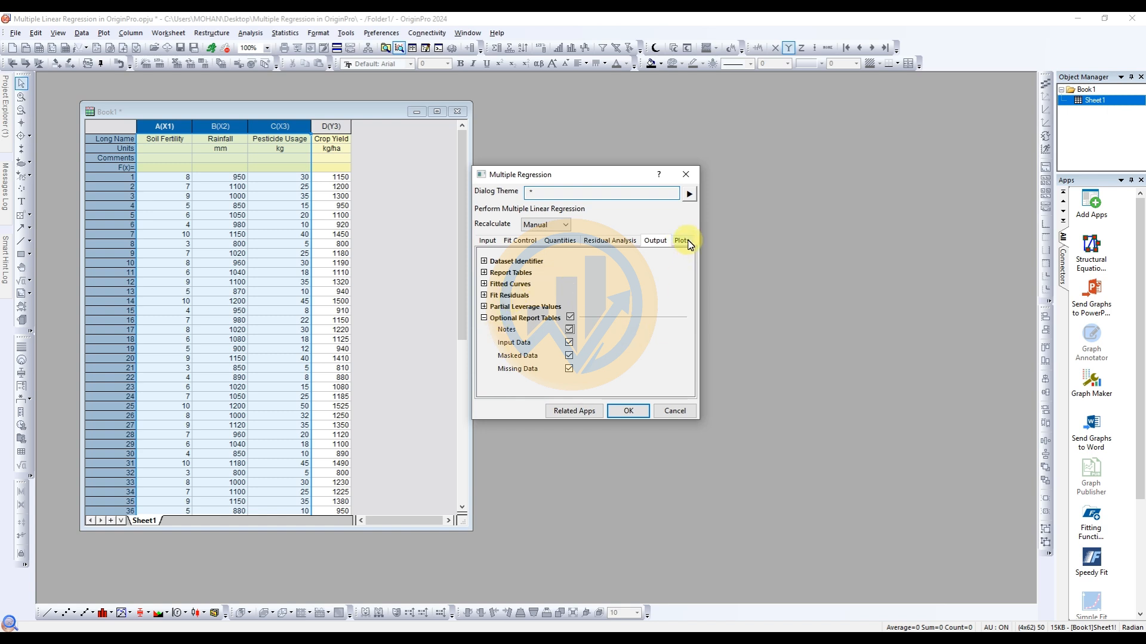
{"action": "left_click", "coordinate": [680, 240]}
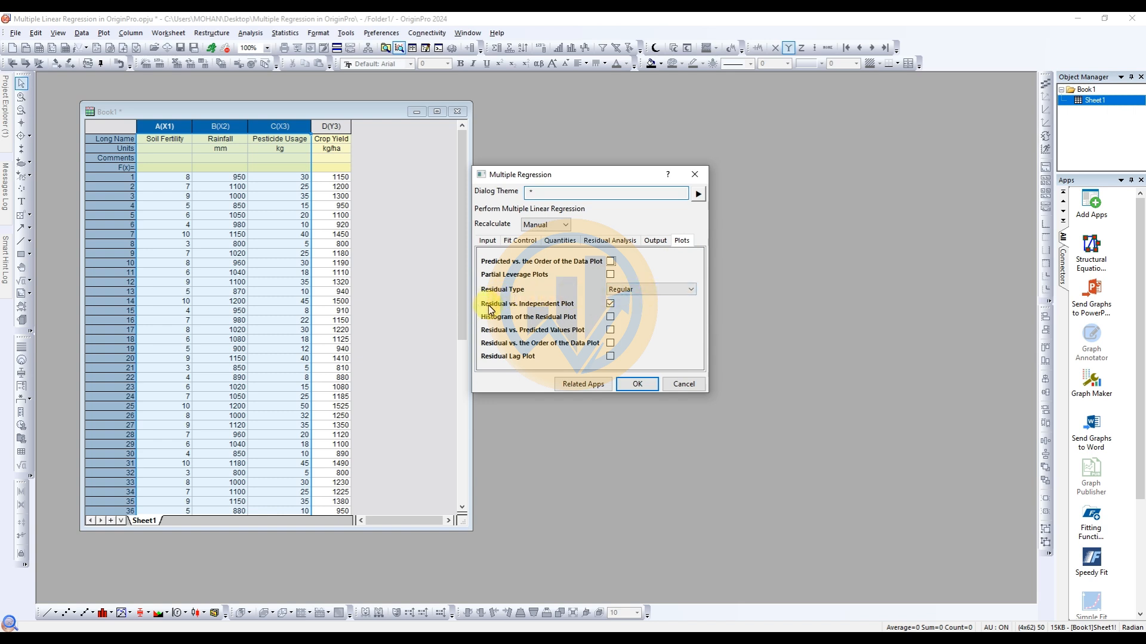
{"action": "mouse_move", "coordinate": [584, 315]}
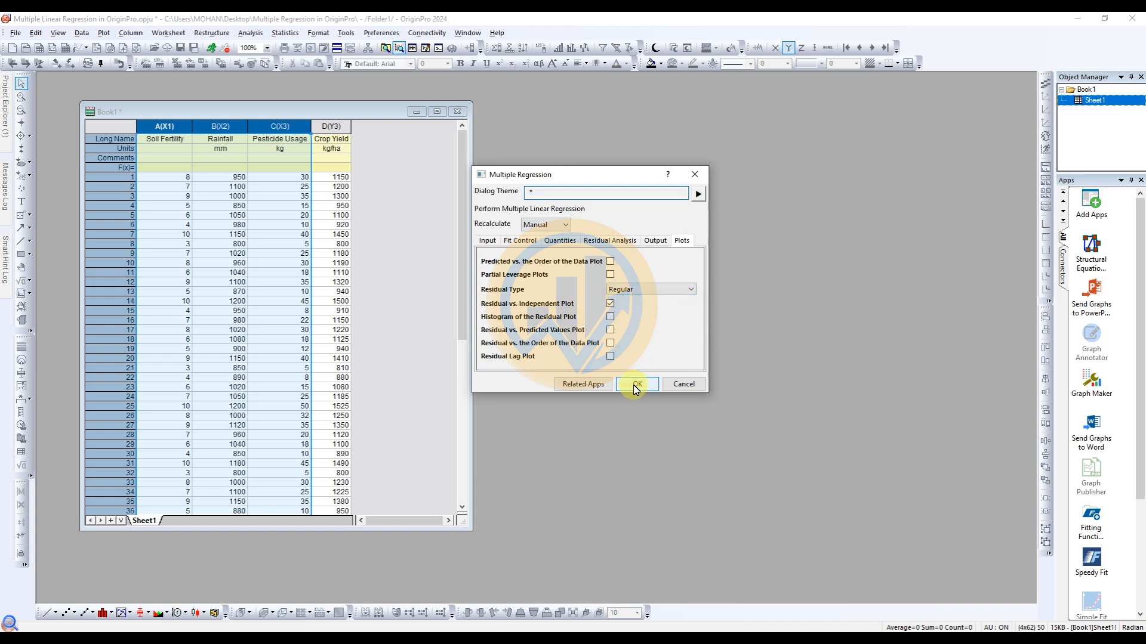
- Run the regression and agree to switch to the MR1 report sheet
{"action": "left_click", "coordinate": [633, 384]}
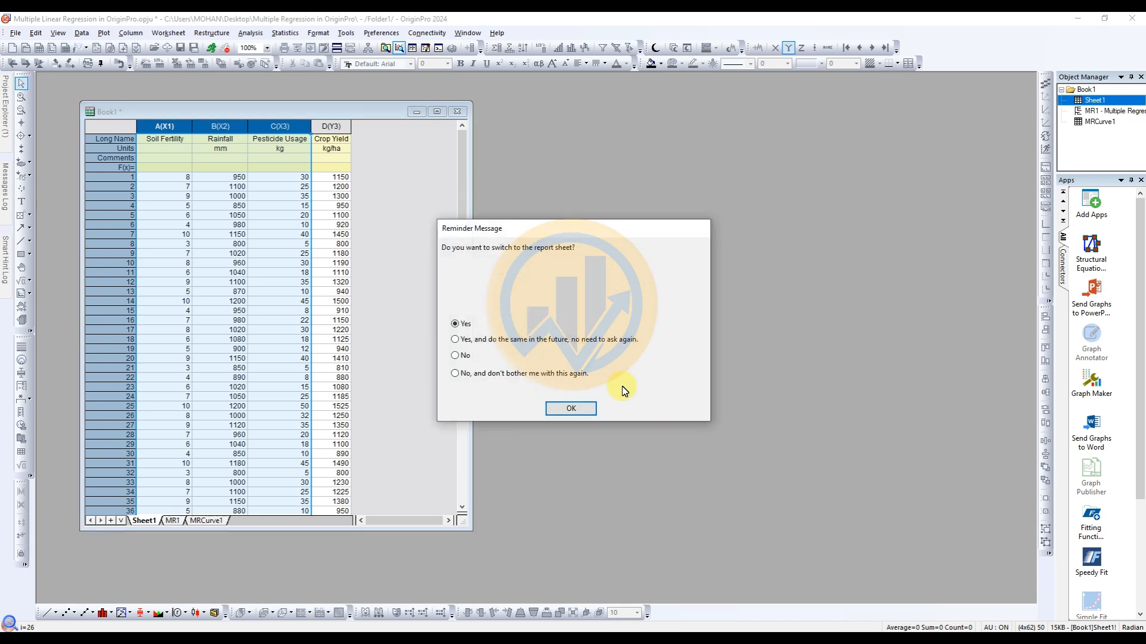
{"action": "mouse_move", "coordinate": [451, 255]}
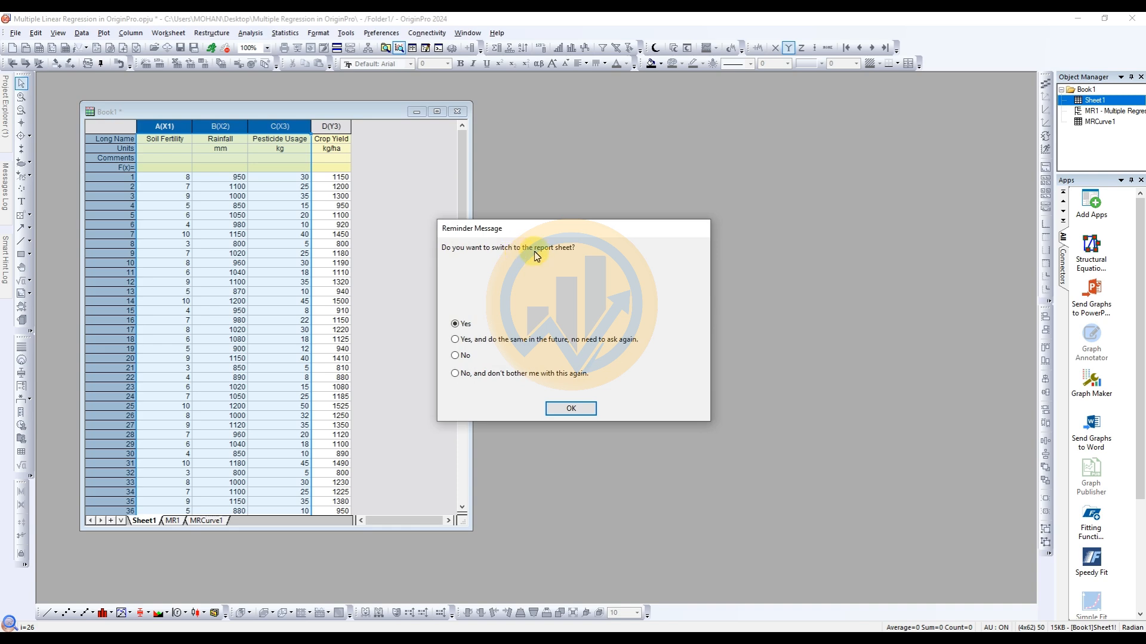
{"action": "mouse_move", "coordinate": [532, 389]}
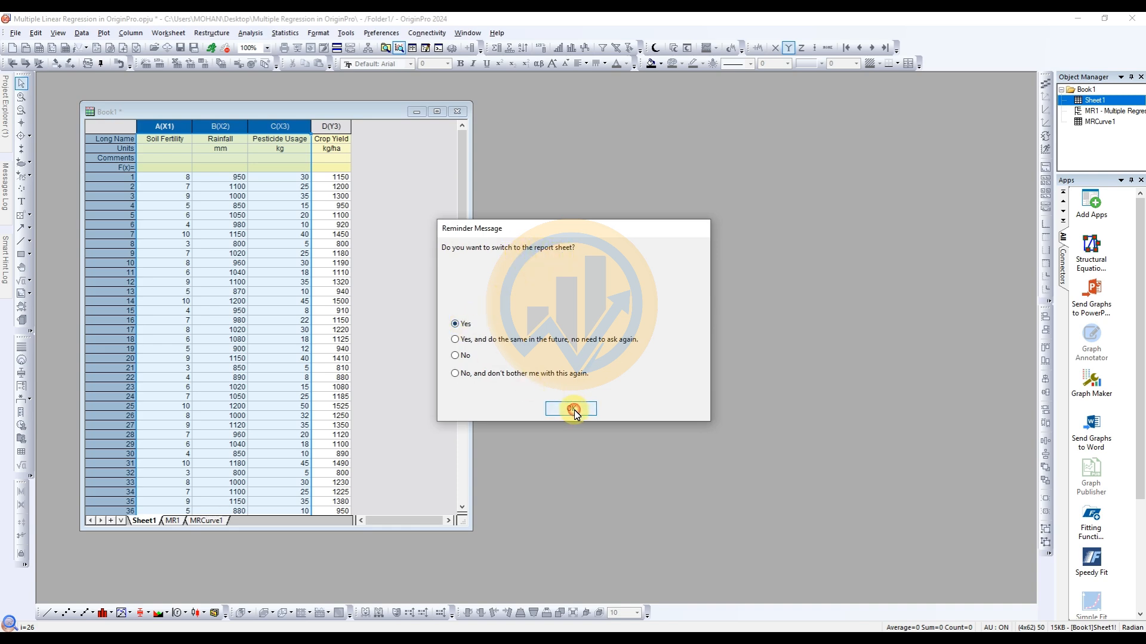
{"action": "left_click", "coordinate": [570, 408]}
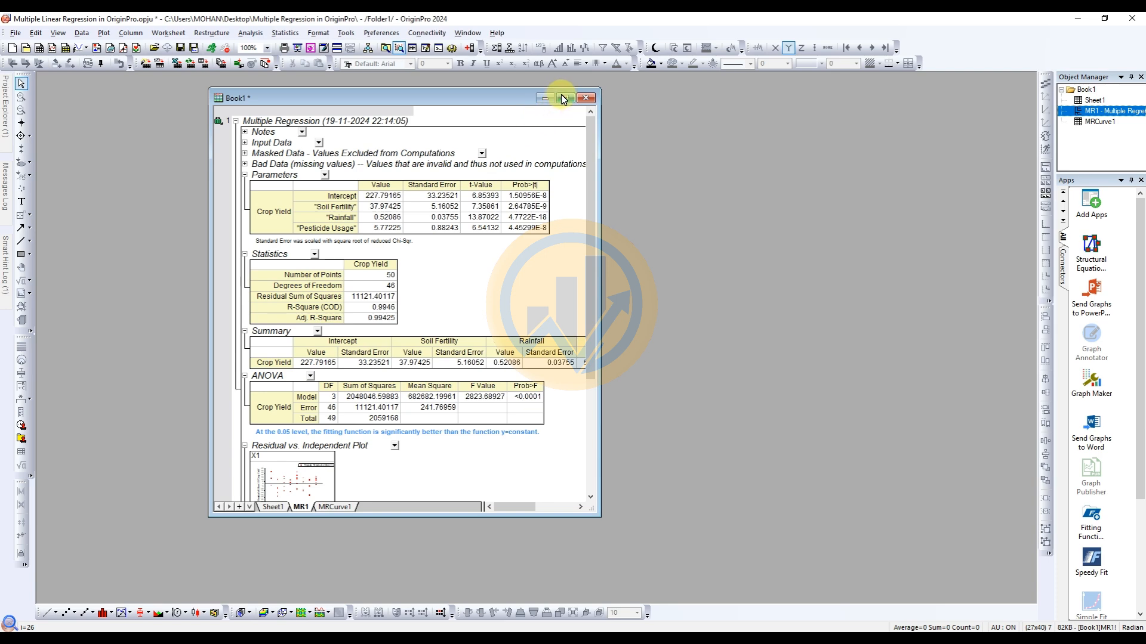
{"action": "left_click", "coordinate": [562, 96]}
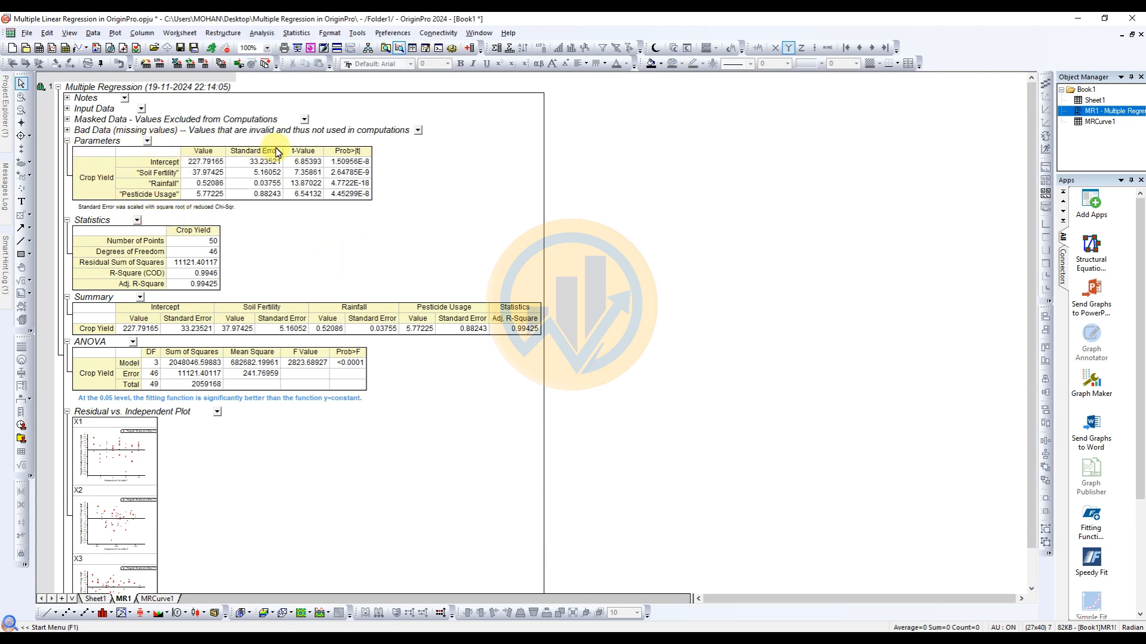
{"action": "mouse_move", "coordinate": [99, 203]}
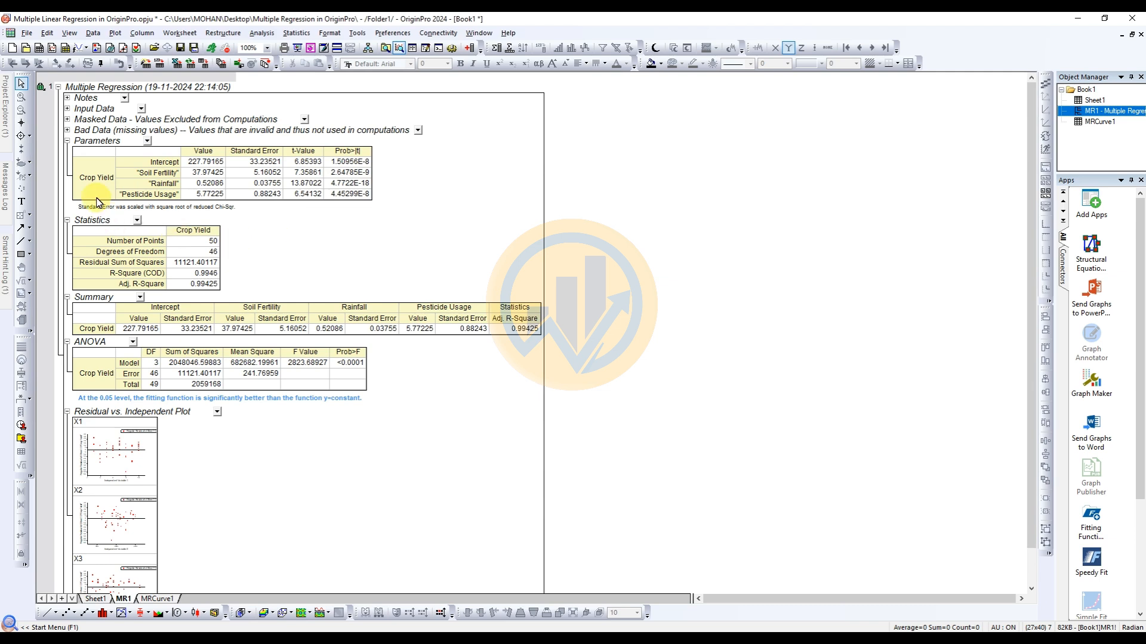
{"action": "mouse_move", "coordinate": [154, 173]}
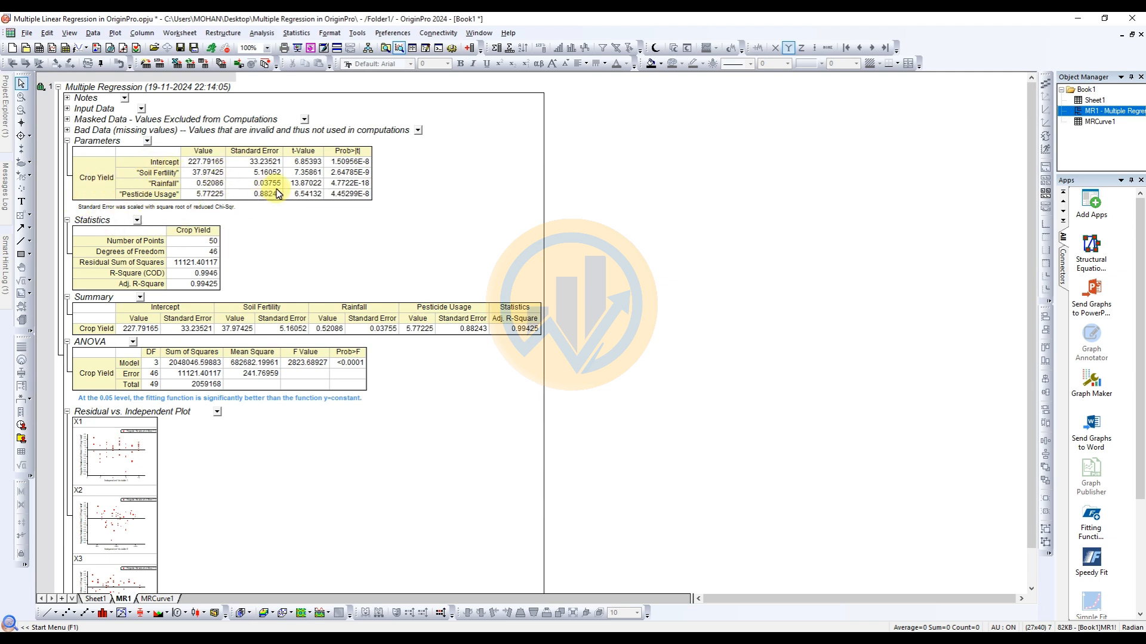
{"action": "mouse_move", "coordinate": [353, 164]}
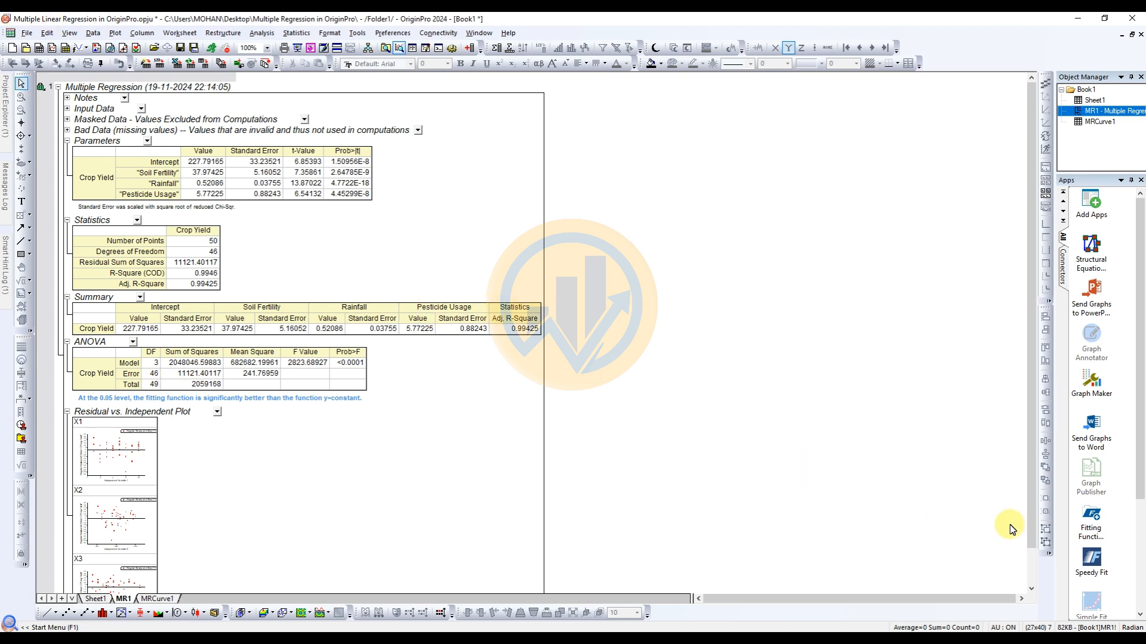
{"action": "mouse_move", "coordinate": [767, 560]}
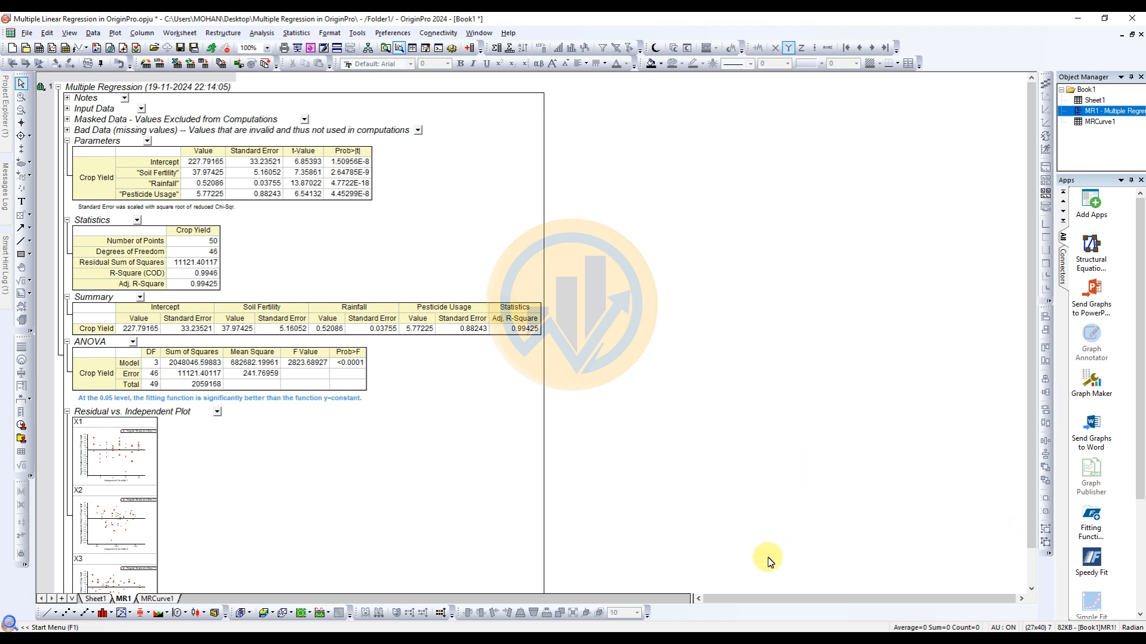
{"action": "mouse_move", "coordinate": [387, 367]}
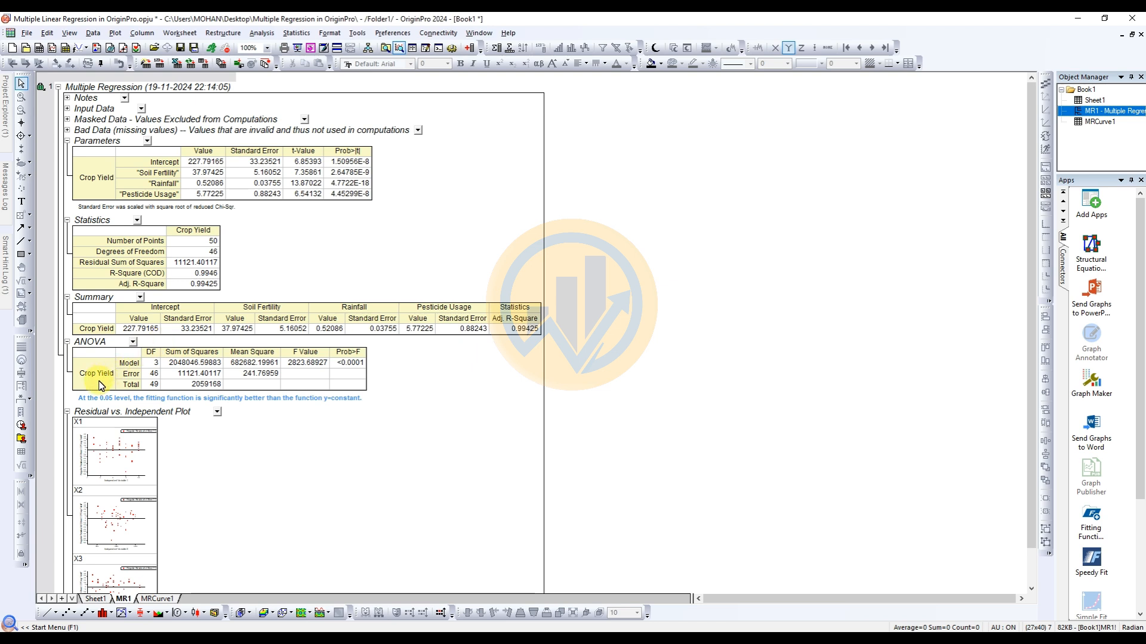
{"action": "mouse_move", "coordinate": [158, 363]}
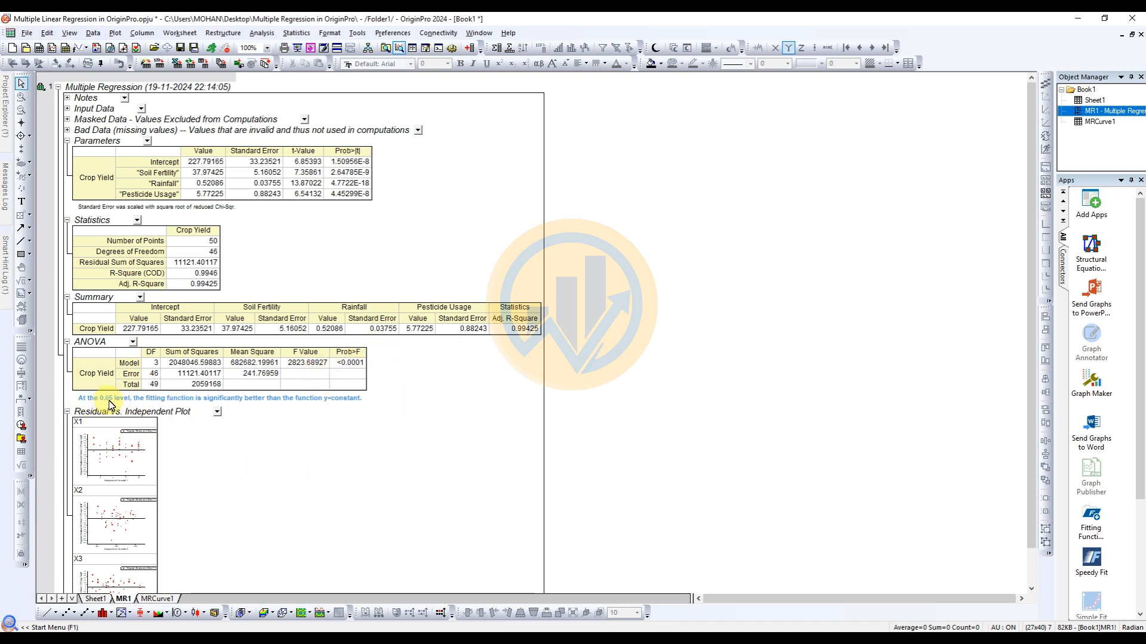
{"action": "mouse_move", "coordinate": [148, 409]}
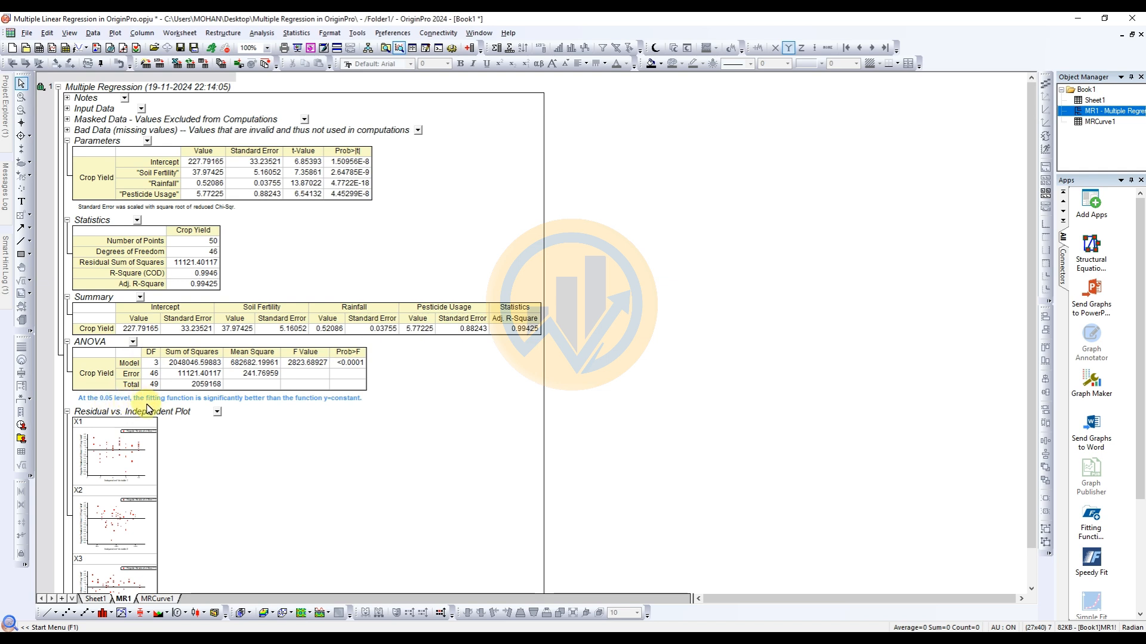
{"action": "mouse_move", "coordinate": [245, 411]}
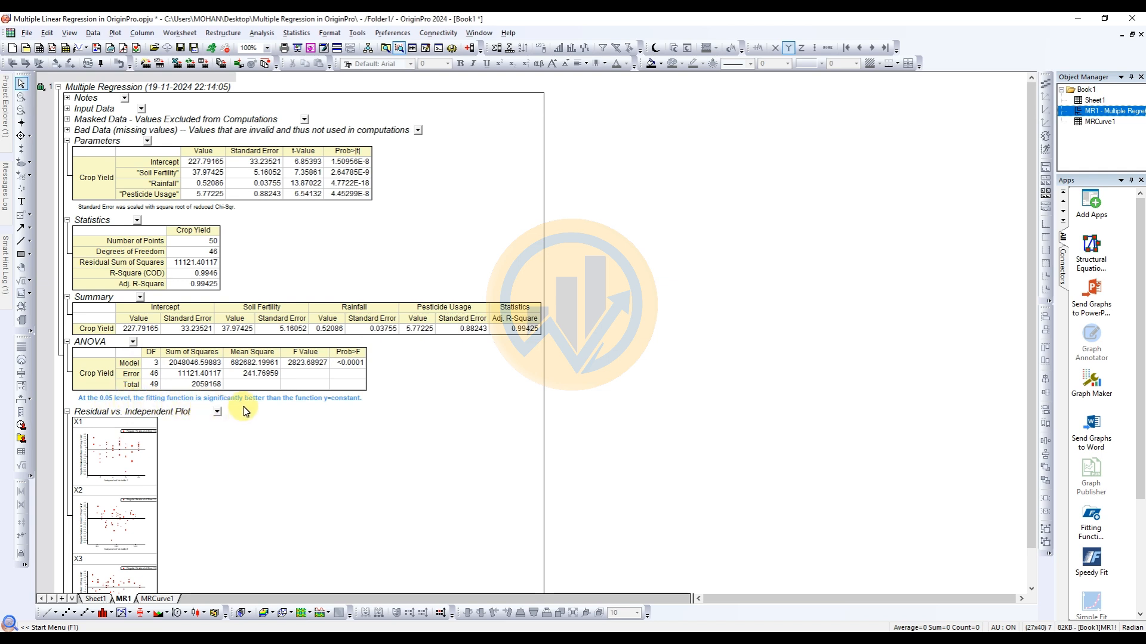
{"action": "mouse_move", "coordinate": [330, 408]}
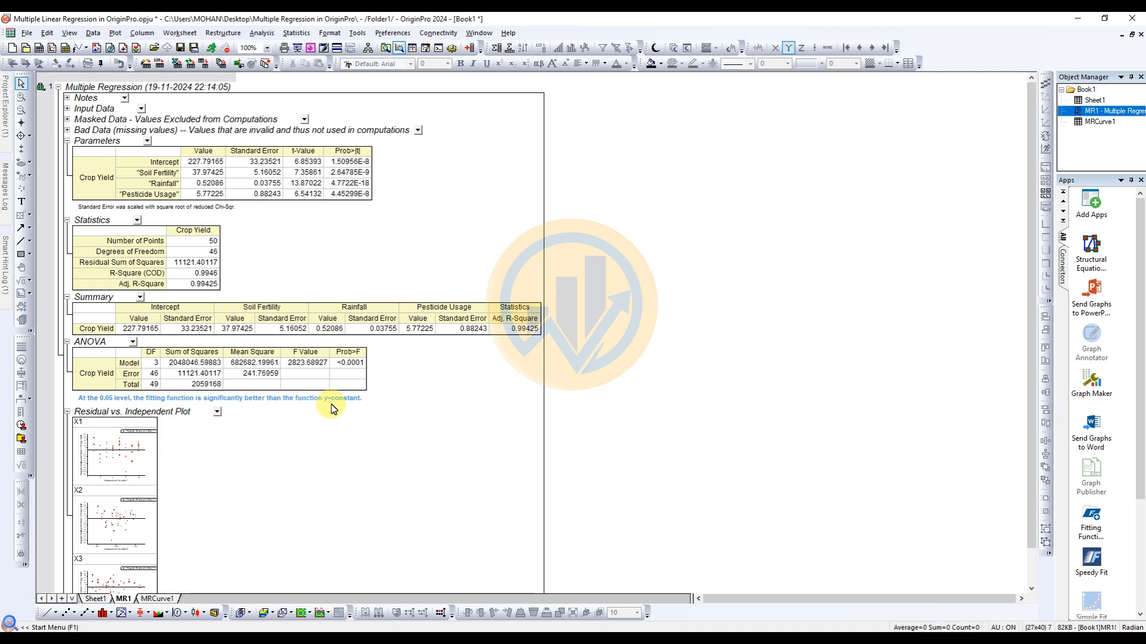
{"action": "scroll", "scroll_direction": "down", "scroll_amount": 3}
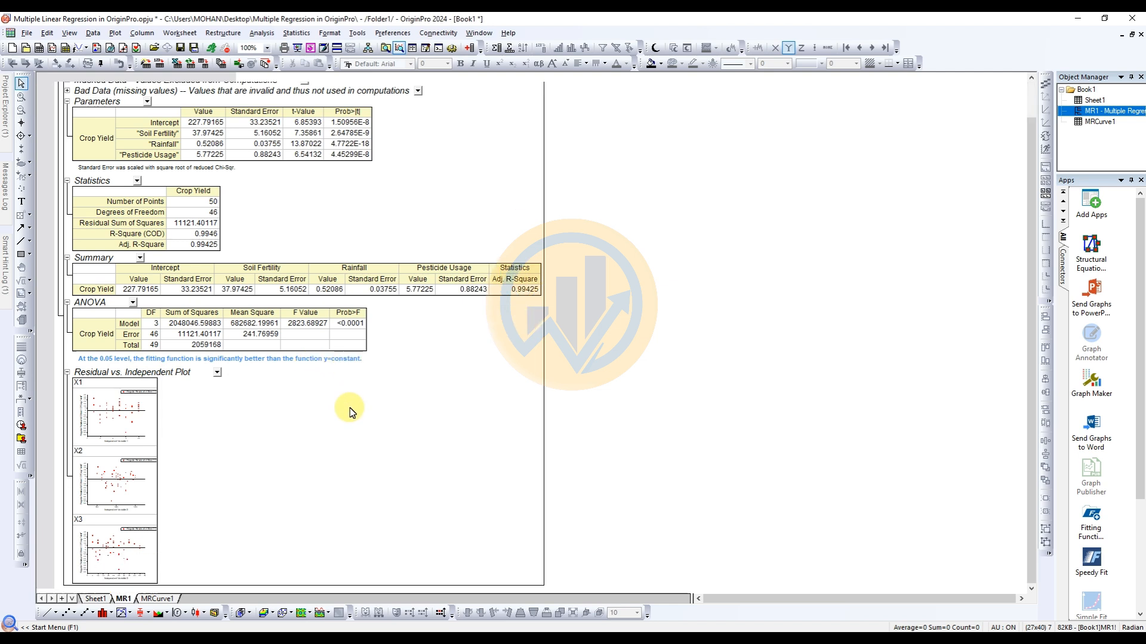
{"action": "mouse_move", "coordinate": [114, 416]}
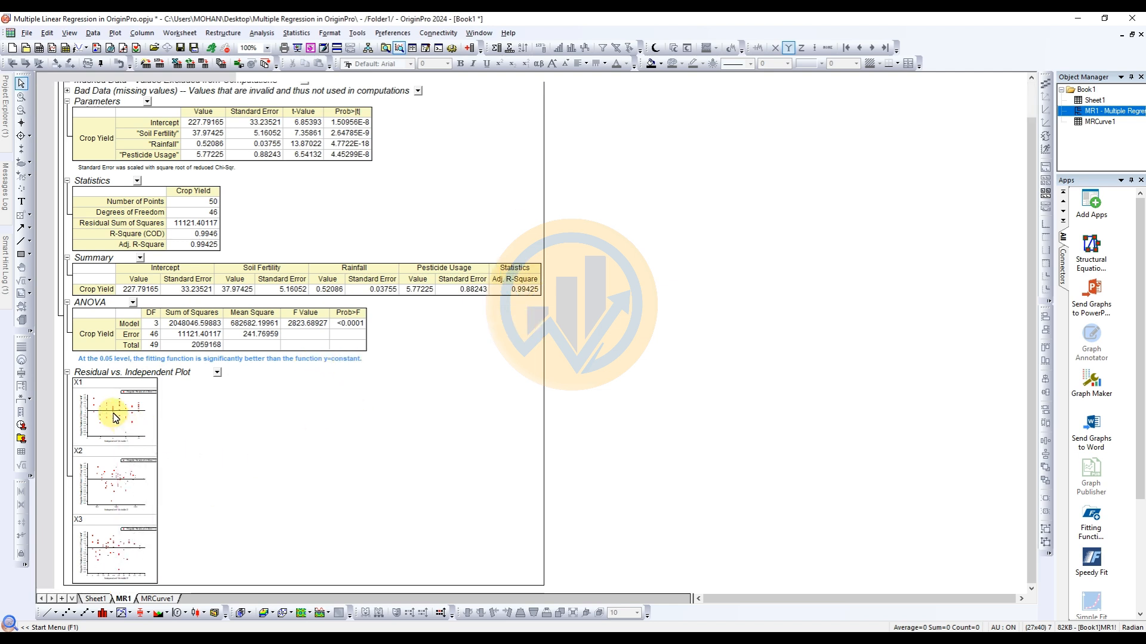
{"action": "mouse_move", "coordinate": [167, 381]}
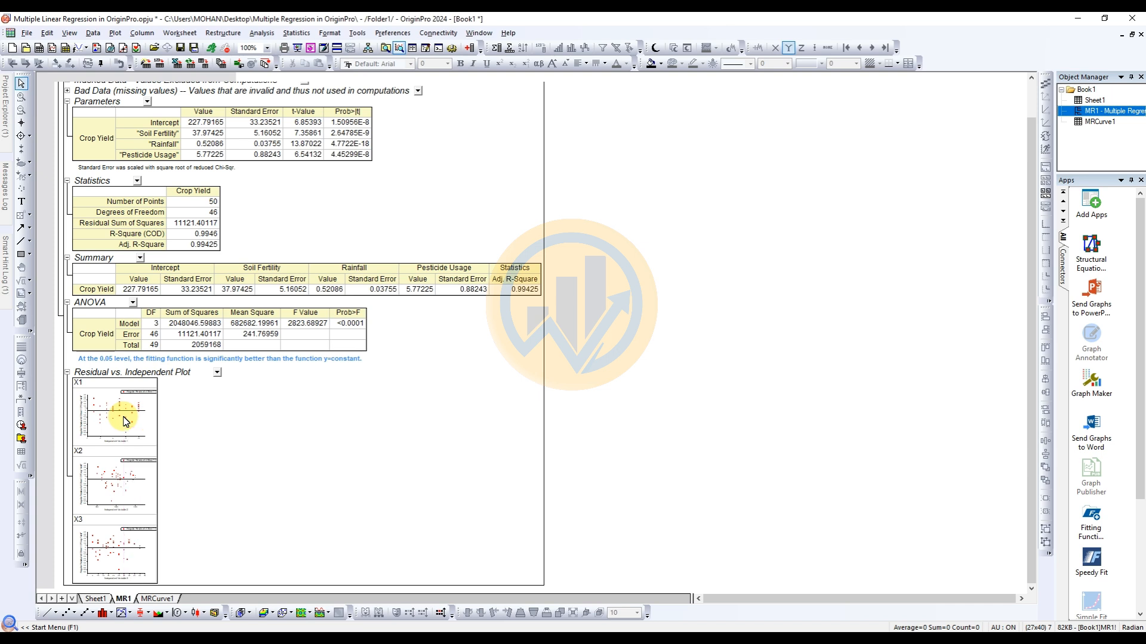
{"action": "double_click", "coordinate": [113, 415]}
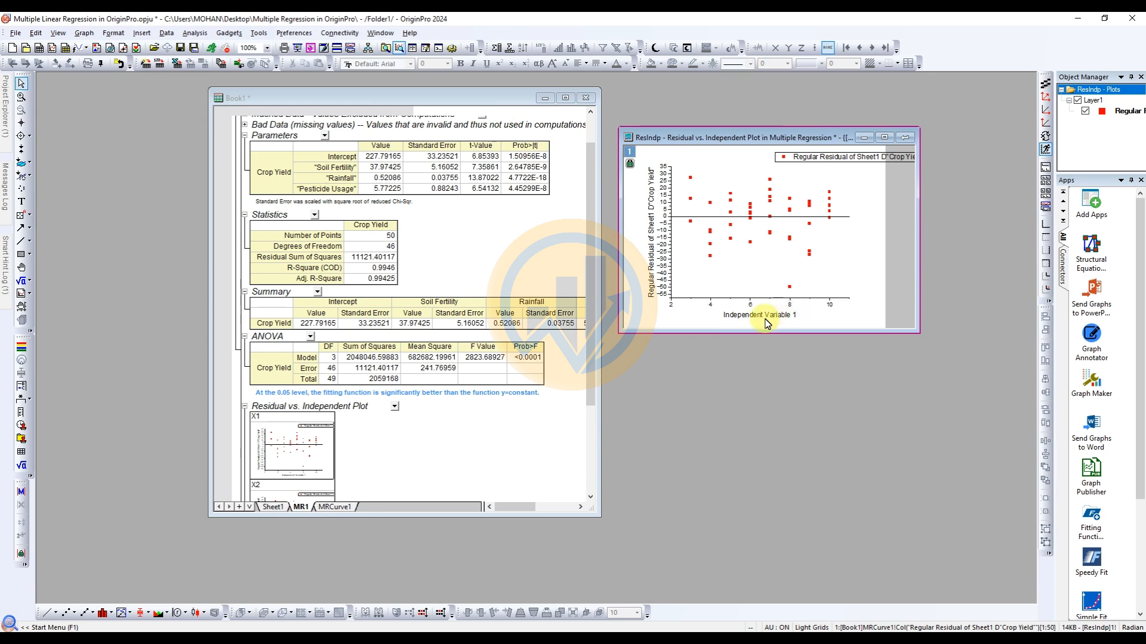
{"action": "mouse_move", "coordinate": [795, 326]}
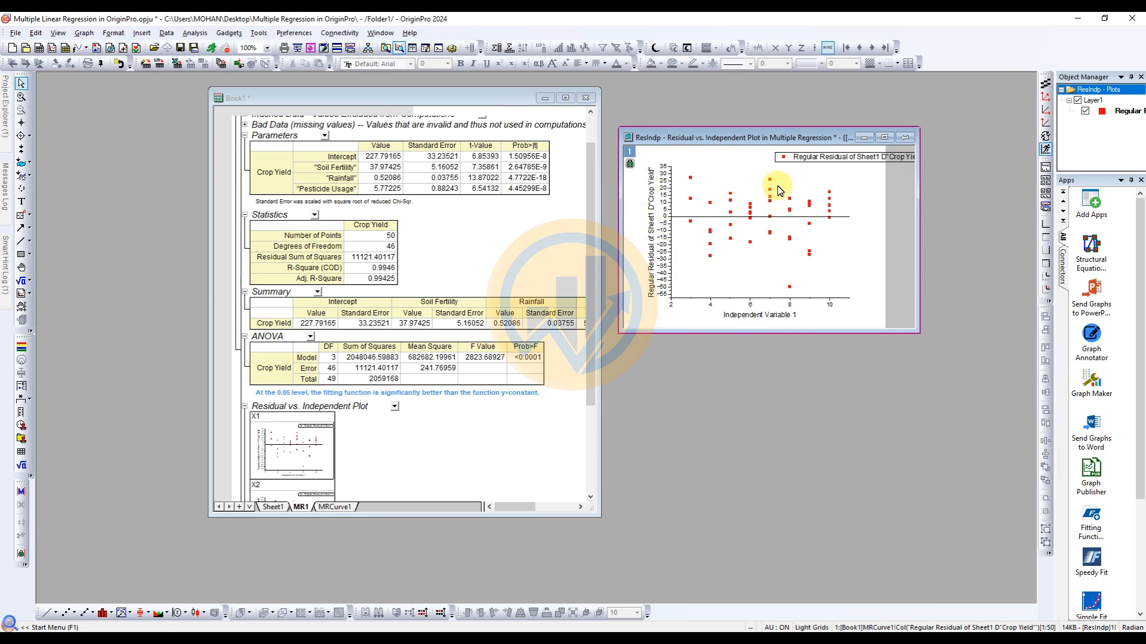
{"action": "mouse_move", "coordinate": [837, 223]}
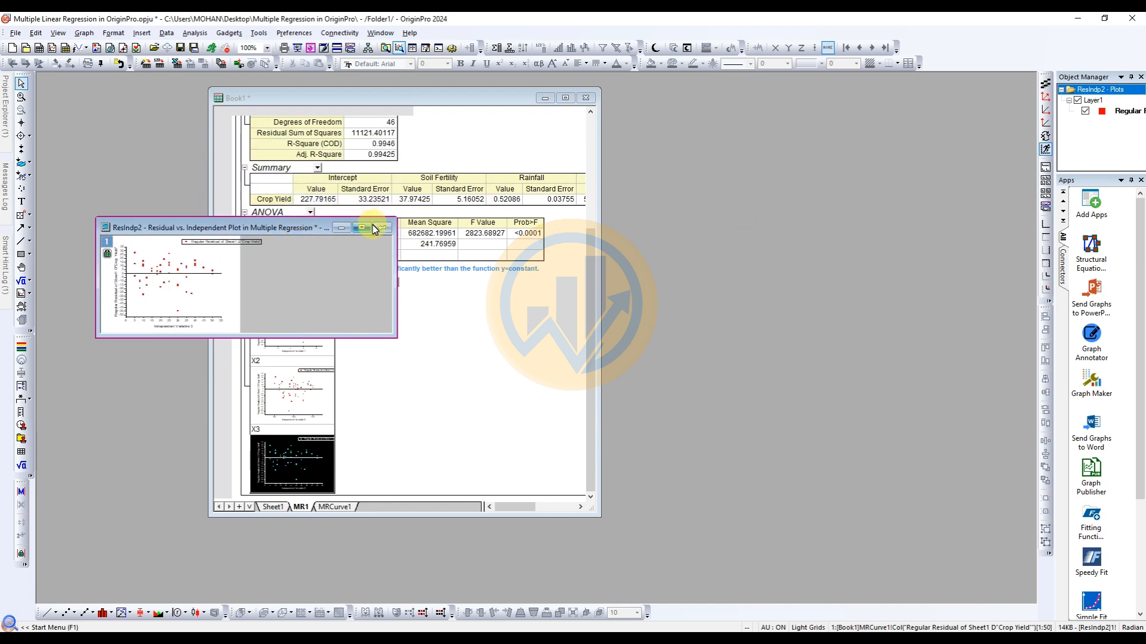
{"action": "left_click", "coordinate": [360, 227]}
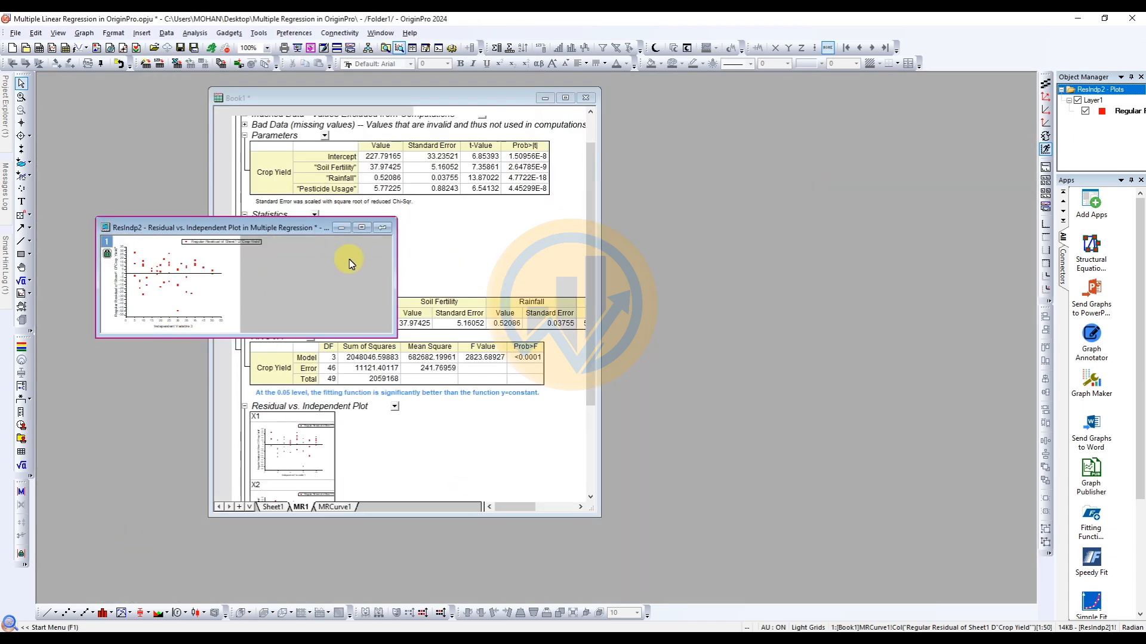
{"action": "left_click_drag", "start_coordinate": [395, 337], "coordinate": [493, 479]}
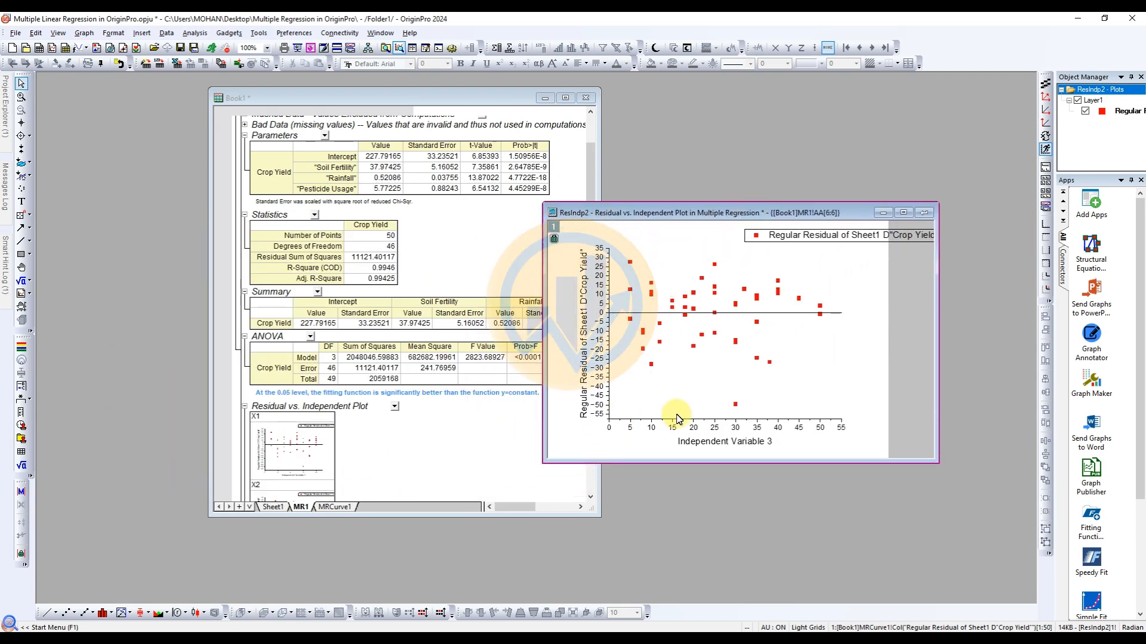
{"action": "mouse_move", "coordinate": [707, 449]}
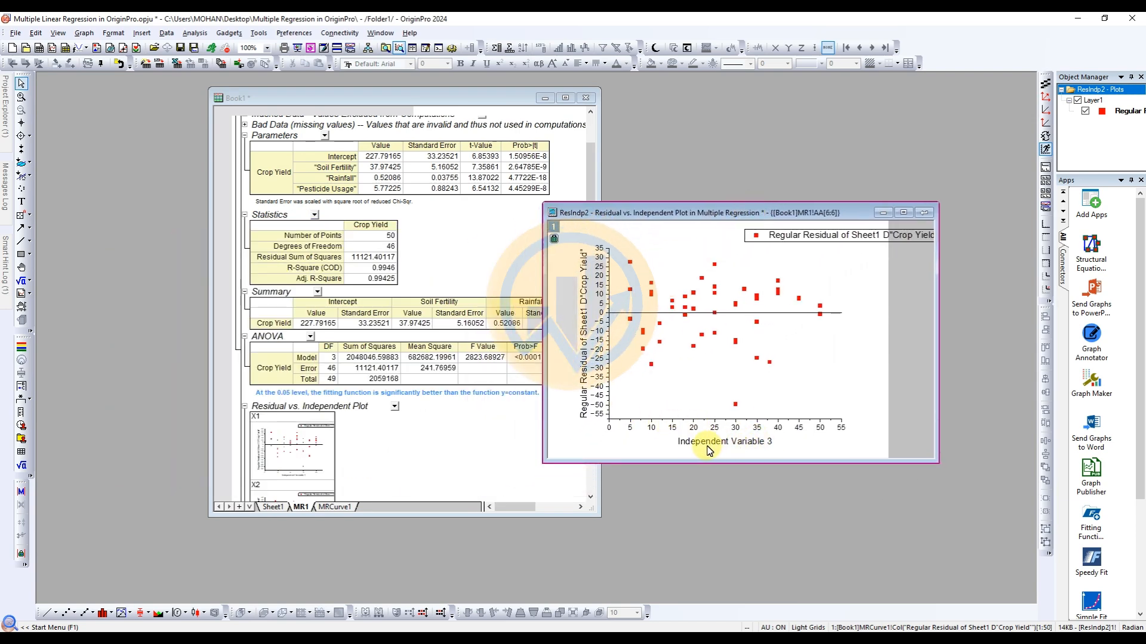
{"action": "mouse_move", "coordinate": [744, 450]}
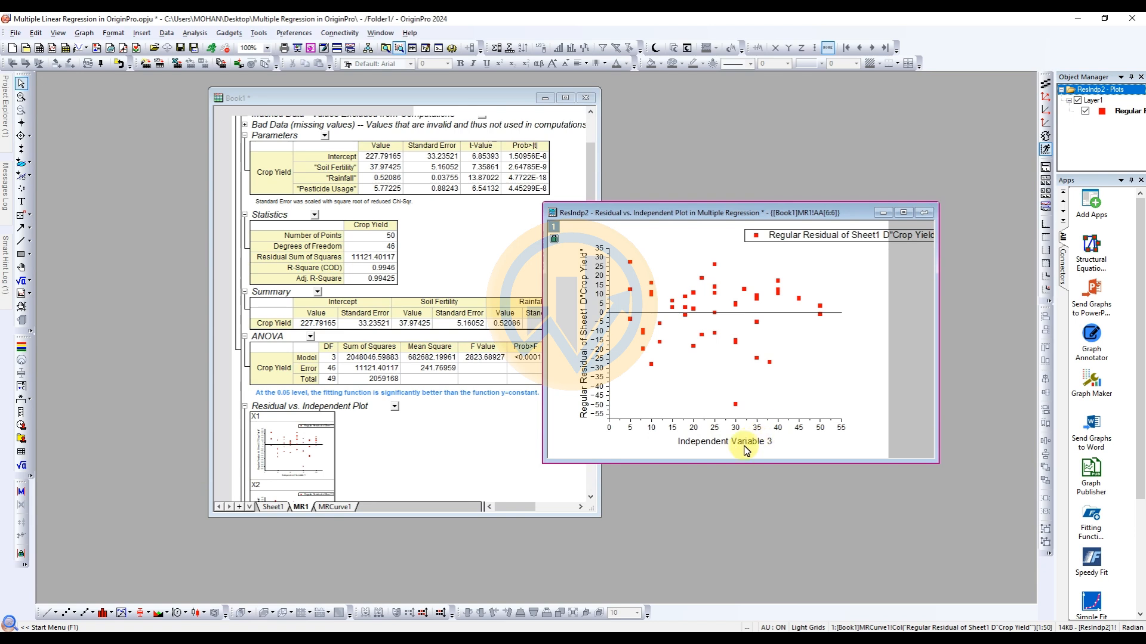
{"action": "mouse_move", "coordinate": [714, 321]}
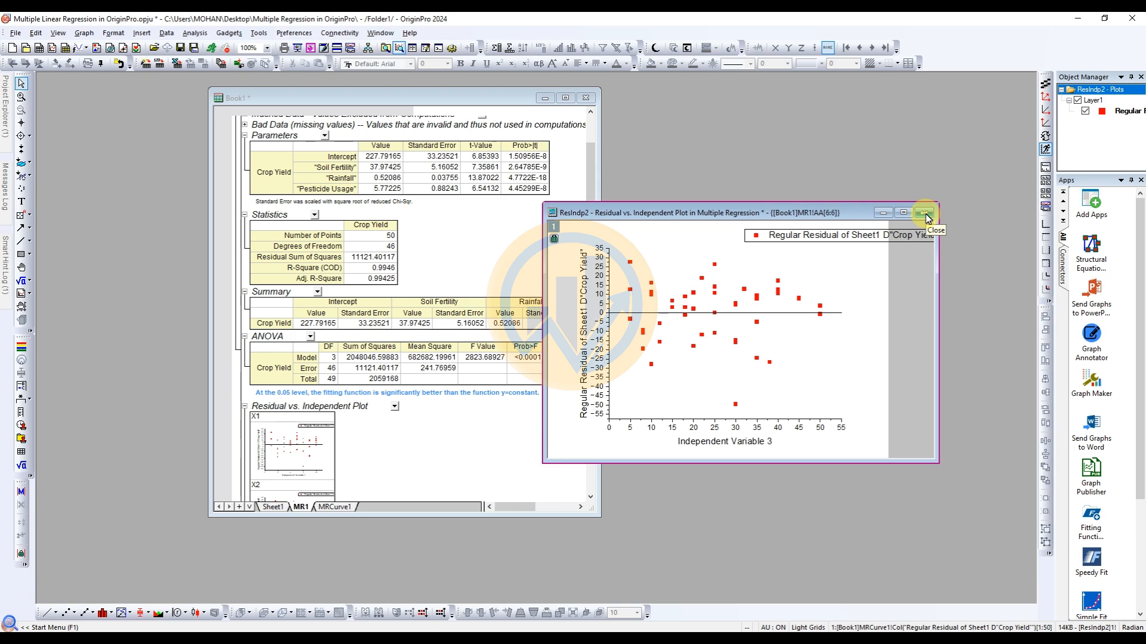
{"action": "left_click", "coordinate": [924, 212]}
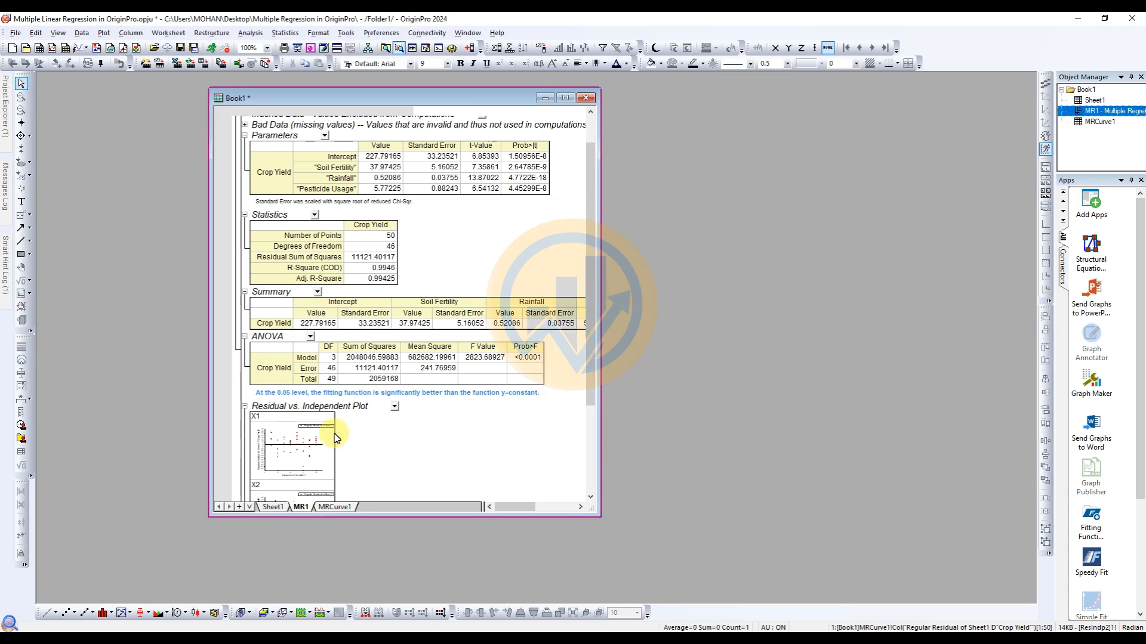
- Maximize Book1, view the MRCurve1 residual data sheet, then return to the MR1 report
{"action": "left_click", "coordinate": [563, 97]}
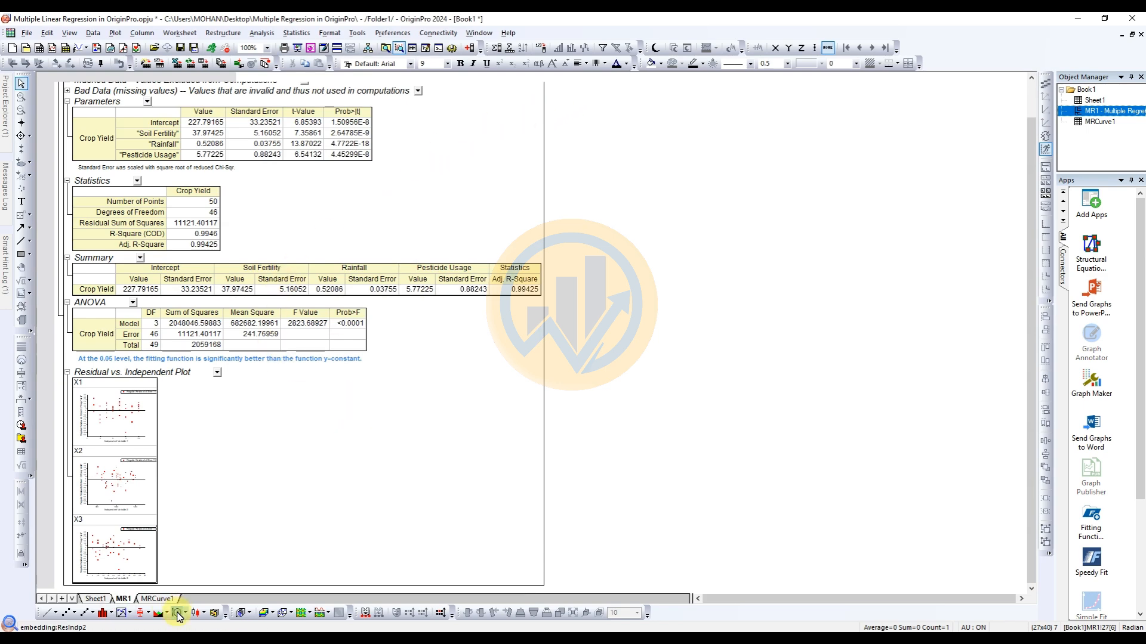
{"action": "left_click", "coordinate": [157, 598]}
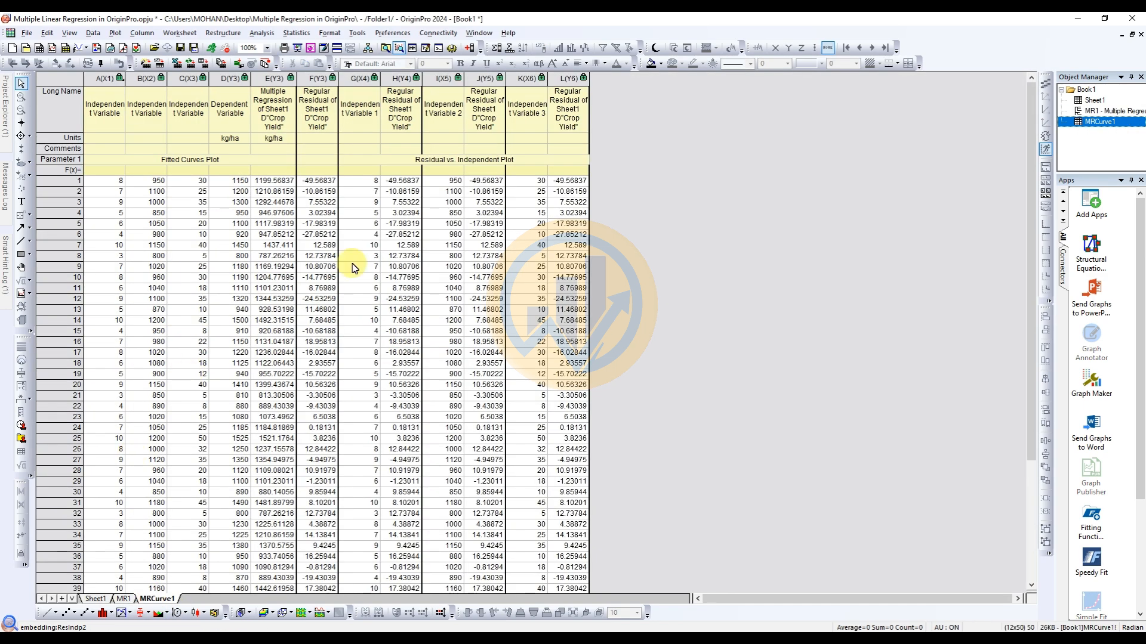
{"action": "mouse_move", "coordinate": [217, 169]}
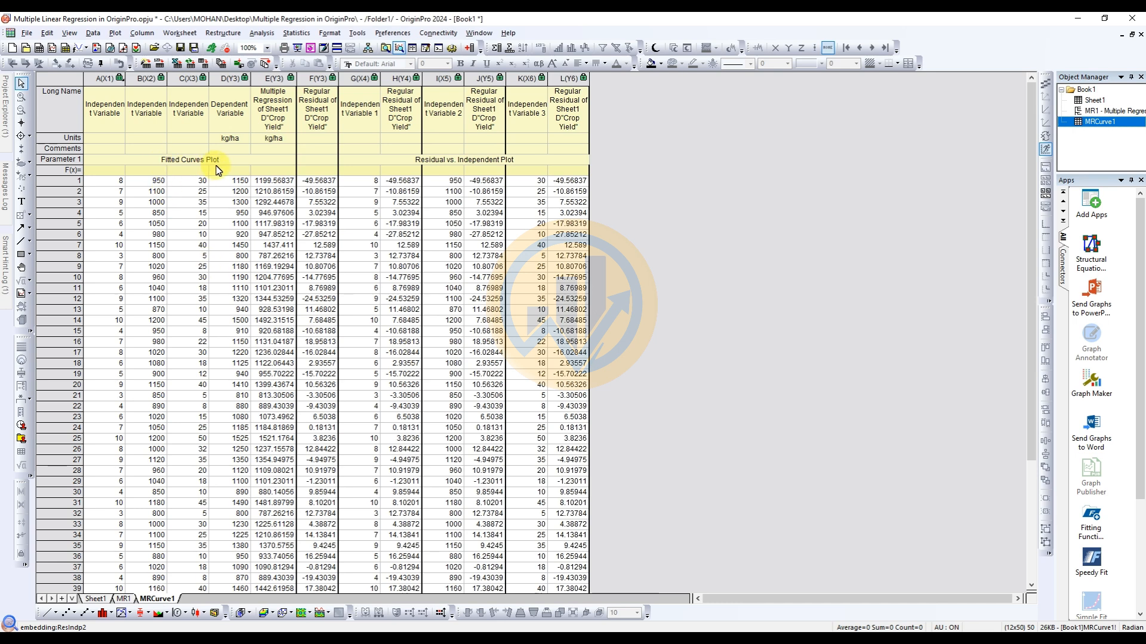
{"action": "mouse_move", "coordinate": [451, 170]}
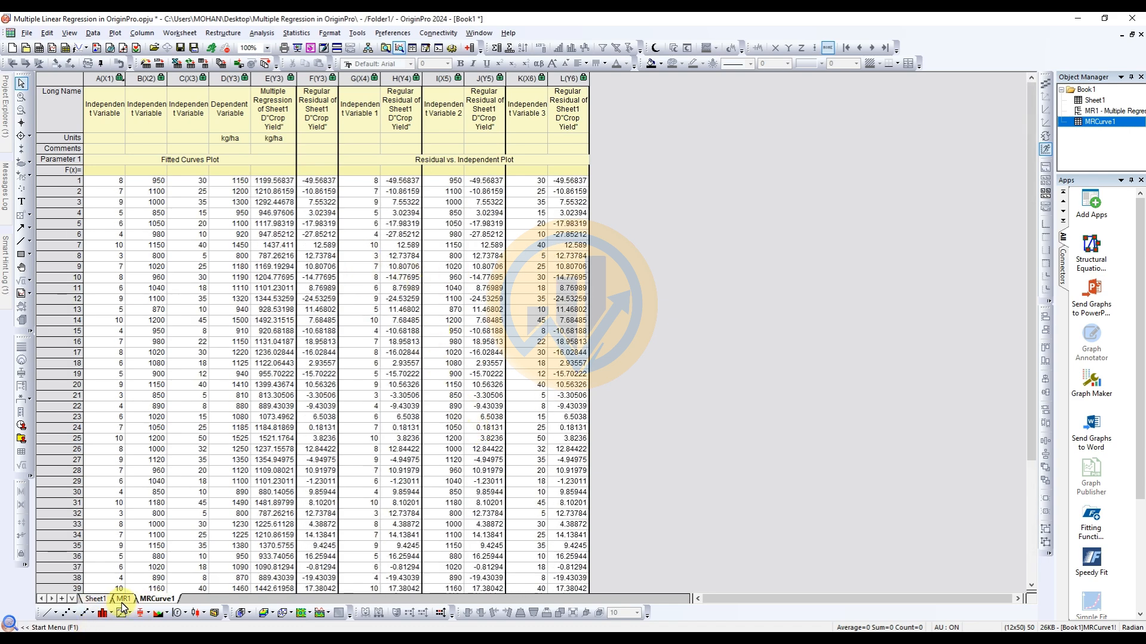
{"action": "left_click", "coordinate": [121, 598]}
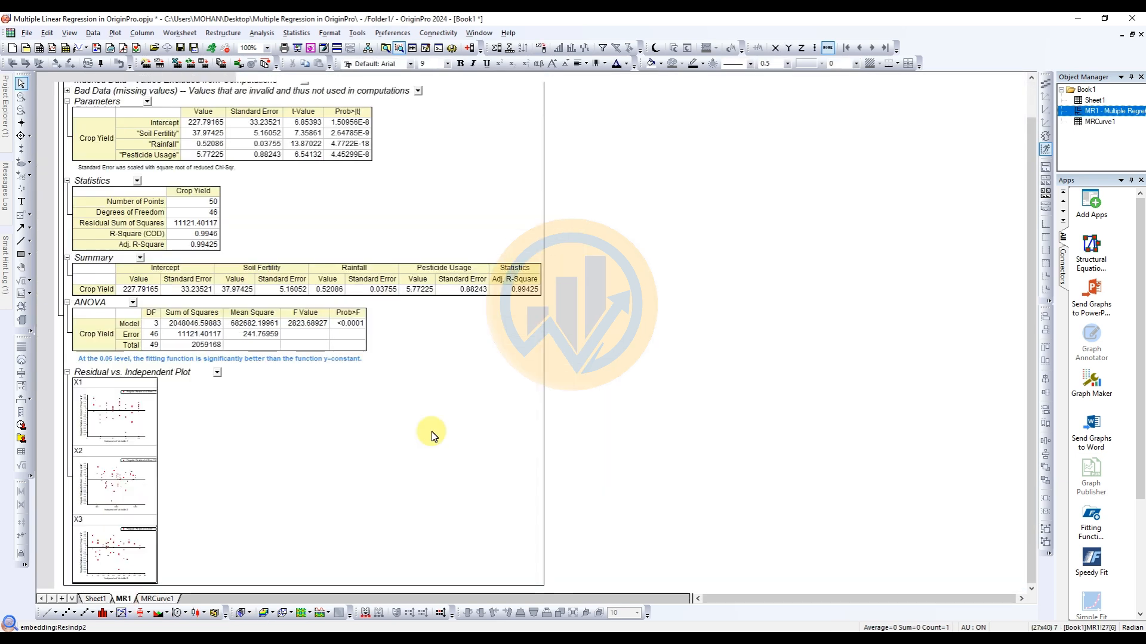